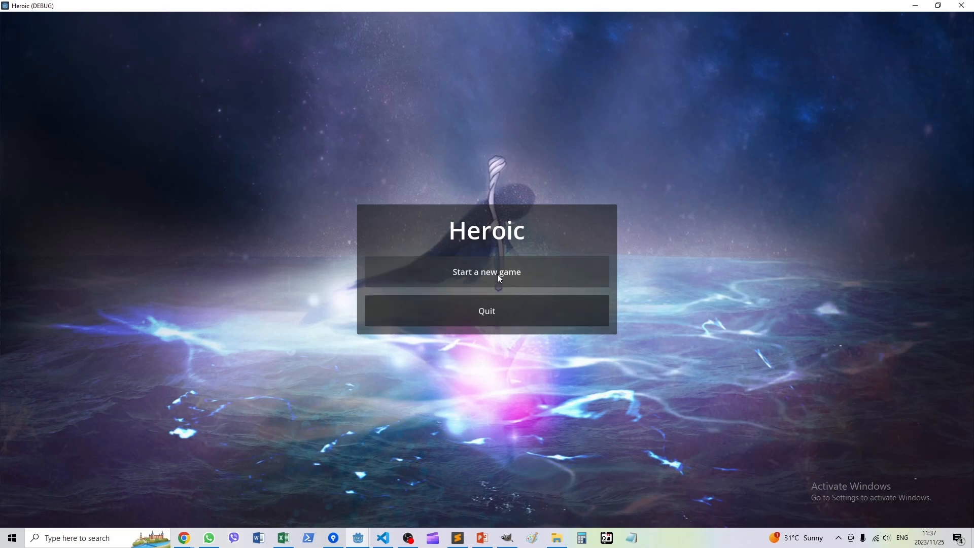
# - Start a new game and select the hero's centre hex to show Sam's army and the town Hope
pyautogui.click(486, 272)
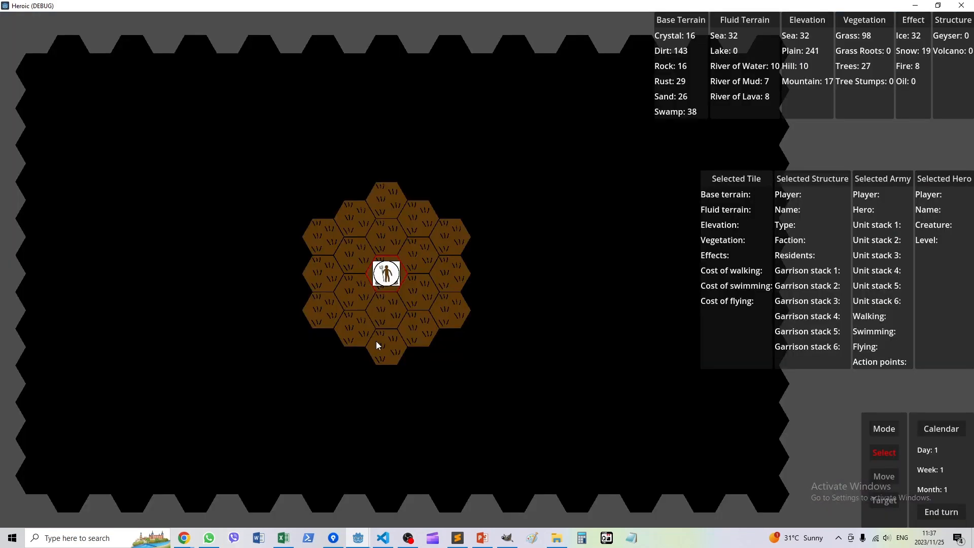
pyautogui.moveTo(366, 334)
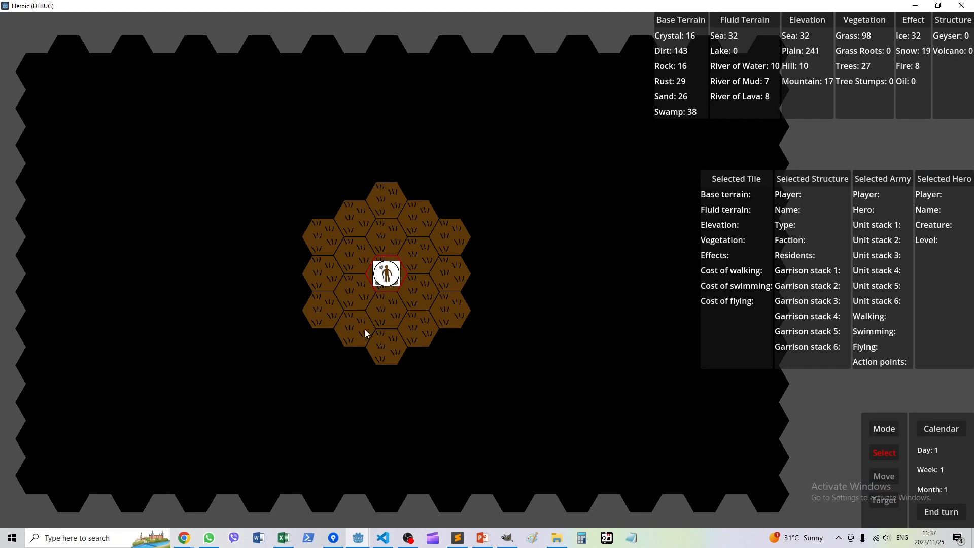
pyautogui.click(386, 273)
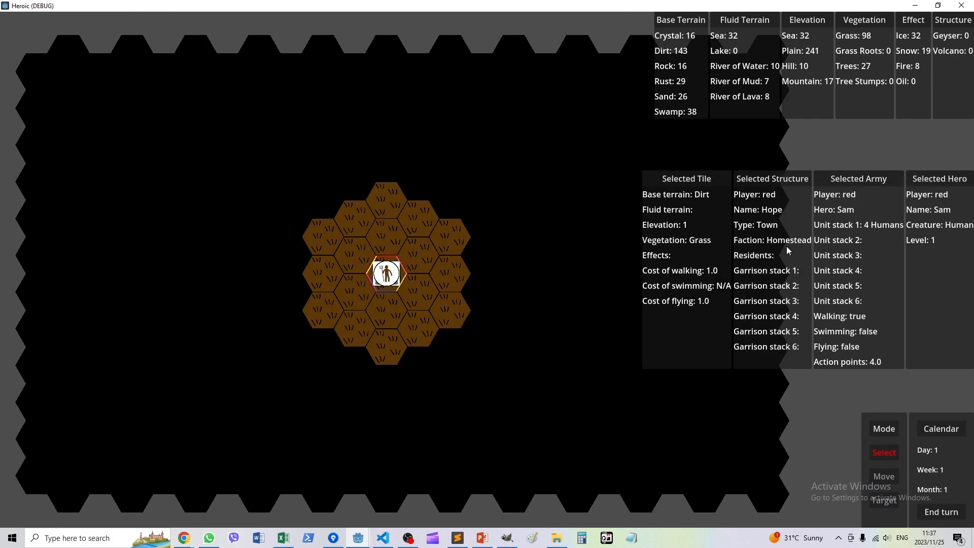
pyautogui.moveTo(766, 252)
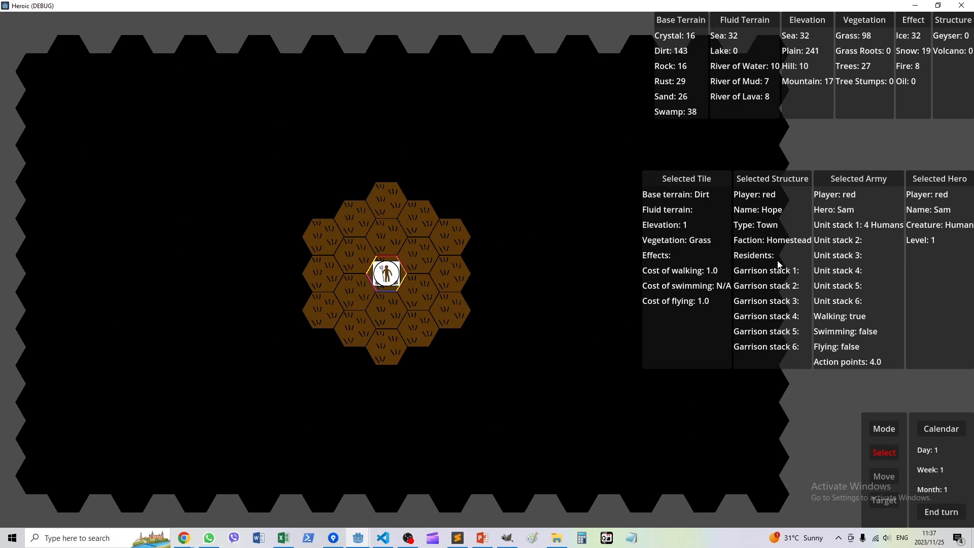
pyautogui.moveTo(772, 258)
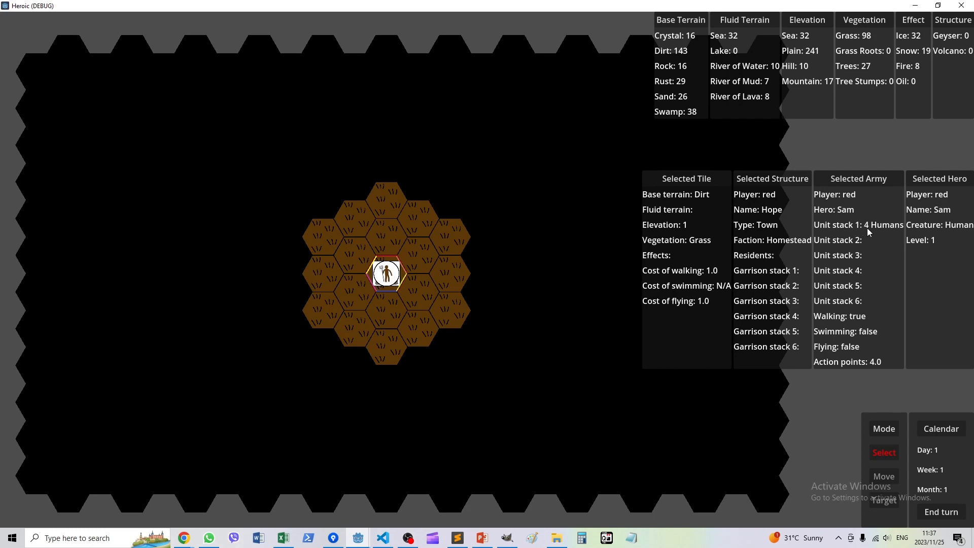
pyautogui.moveTo(846, 222)
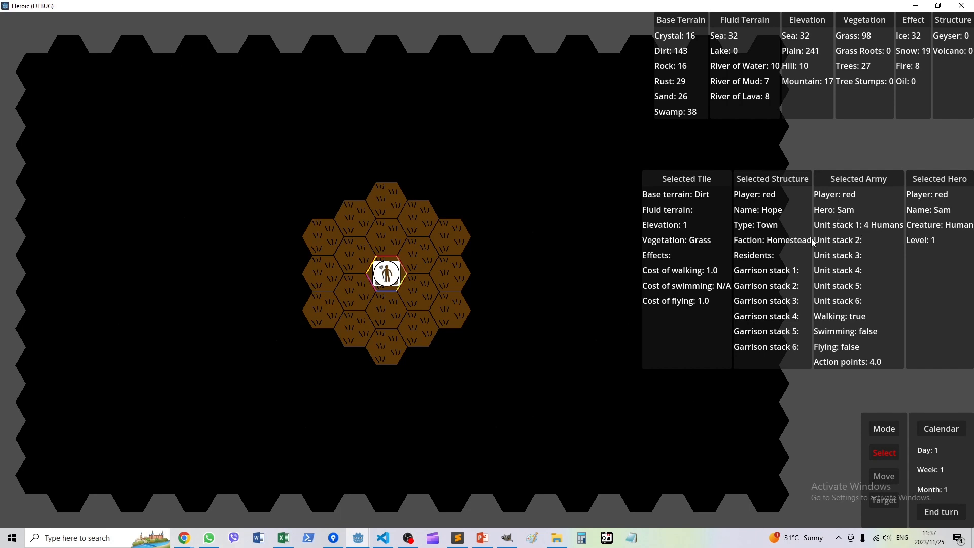
pyautogui.moveTo(443, 268)
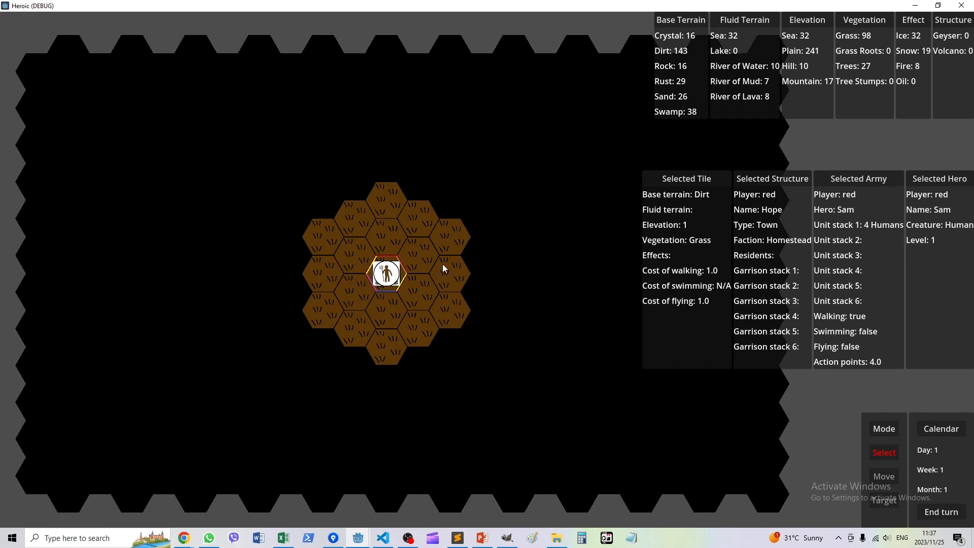
pyautogui.moveTo(330, 269)
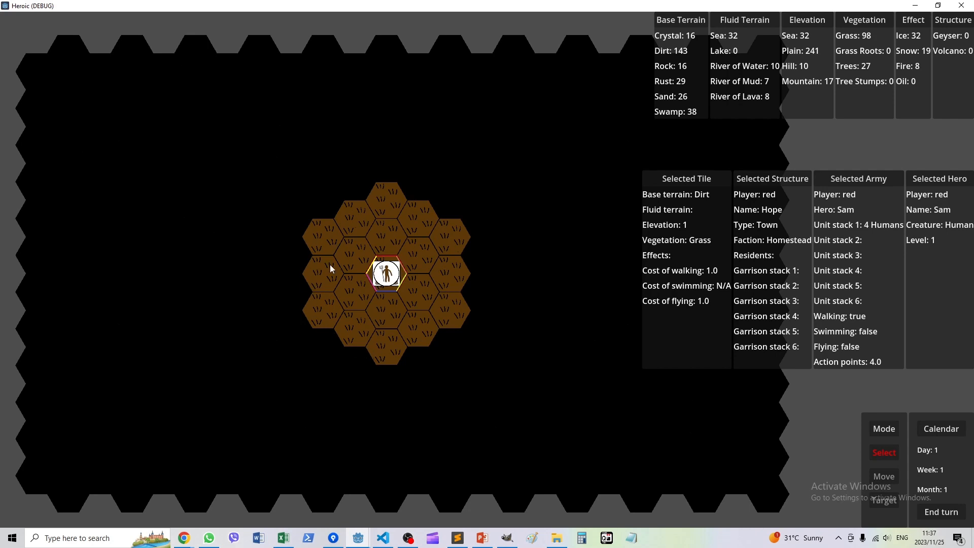
pyautogui.moveTo(438, 314)
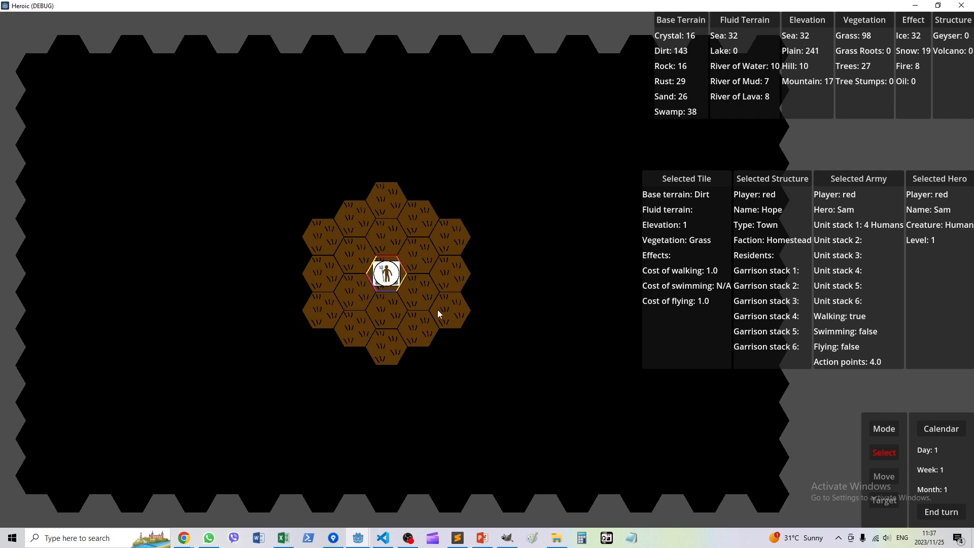
pyautogui.moveTo(377, 139)
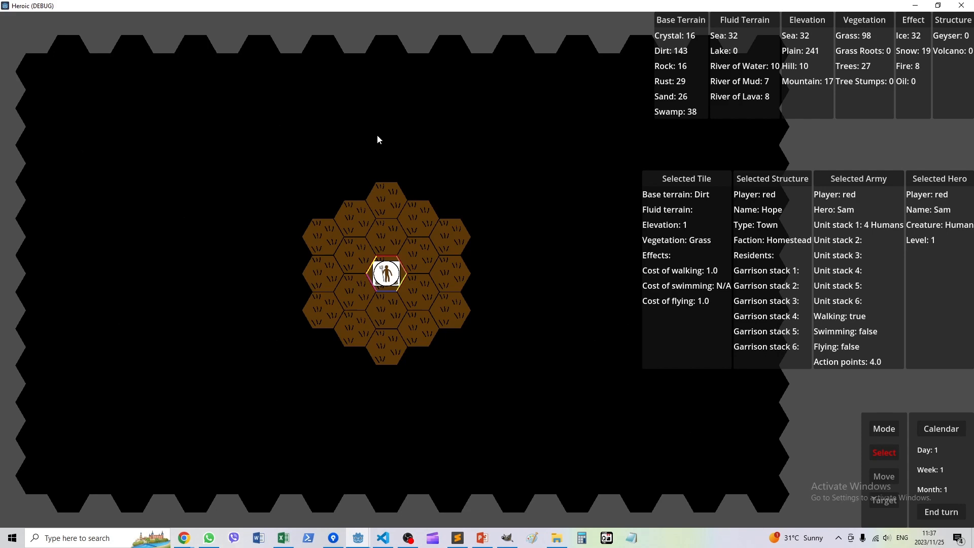
pyautogui.moveTo(517, 326)
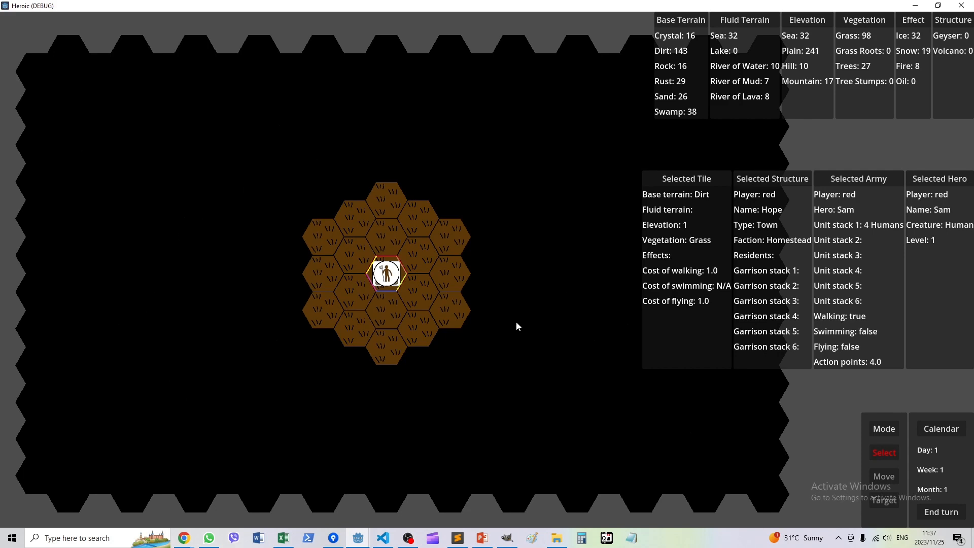
pyautogui.moveTo(515, 330)
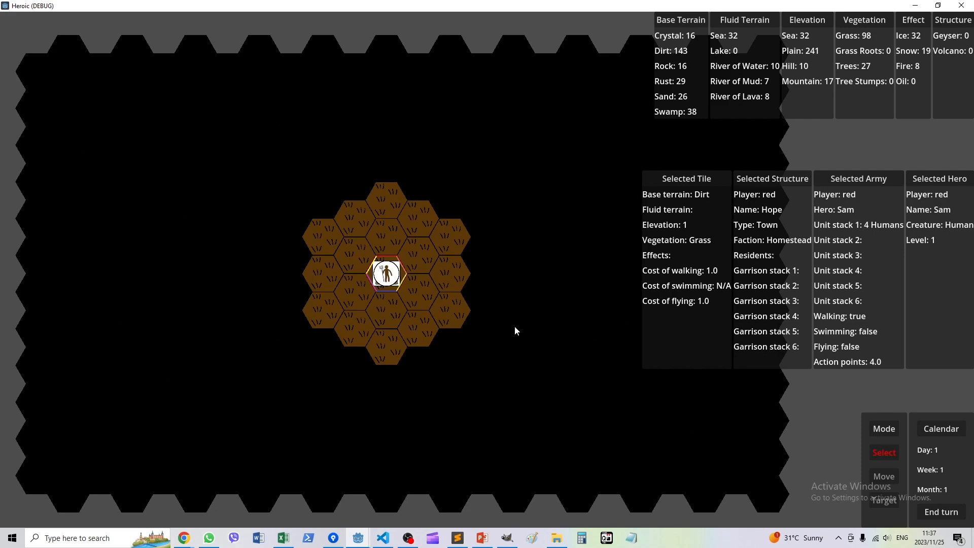
# - Switch to Move mode and march Sam one tile southeast from Hope, spending action points to 2.8
pyautogui.click(882, 476)
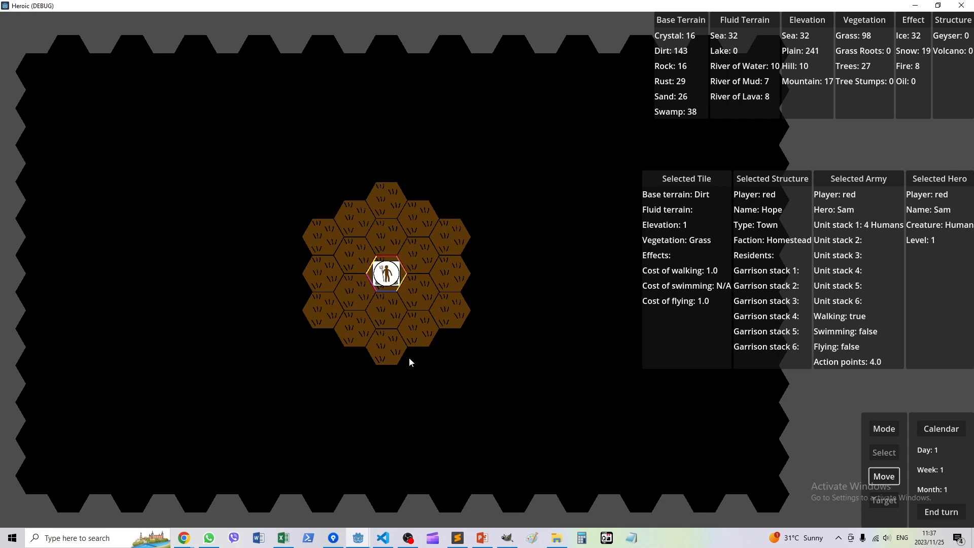
pyautogui.moveTo(422, 295)
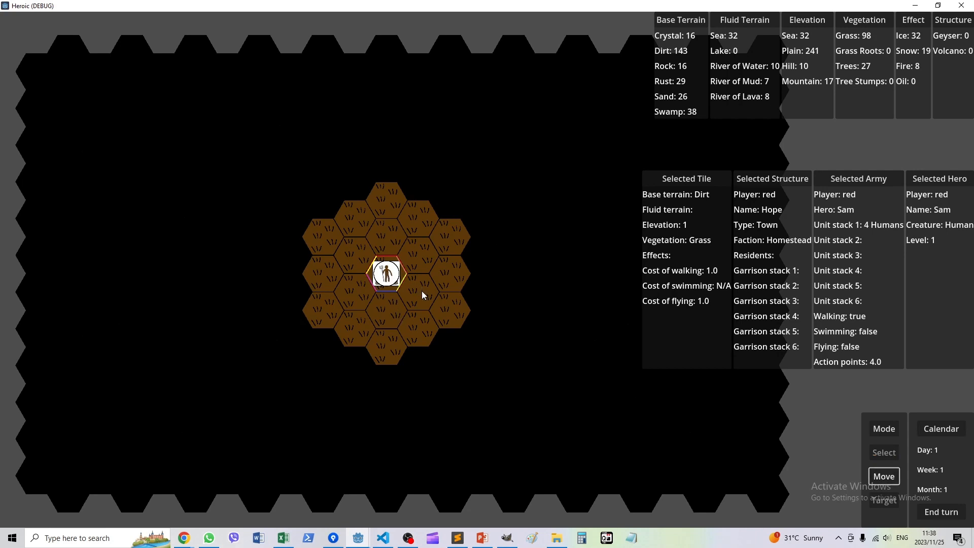
pyautogui.click(416, 292)
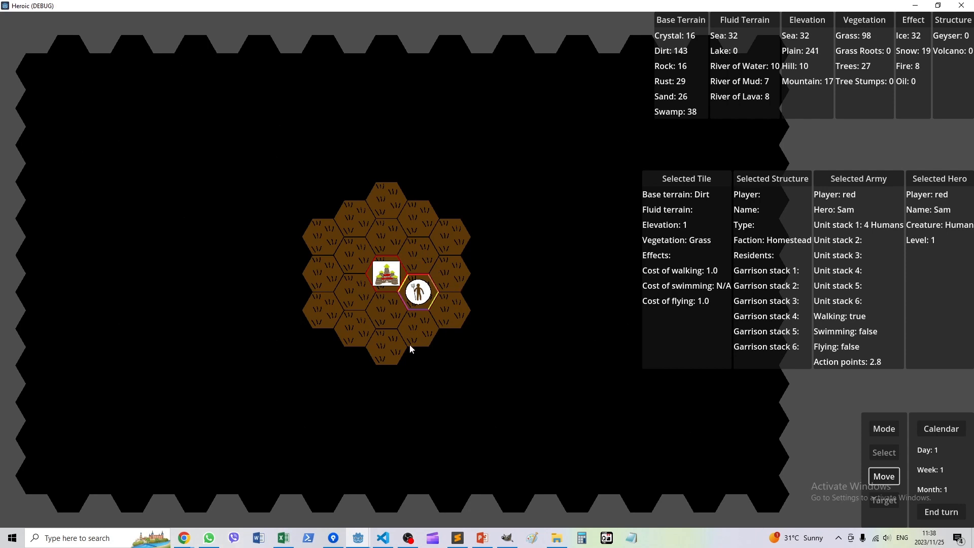
pyautogui.moveTo(403, 342)
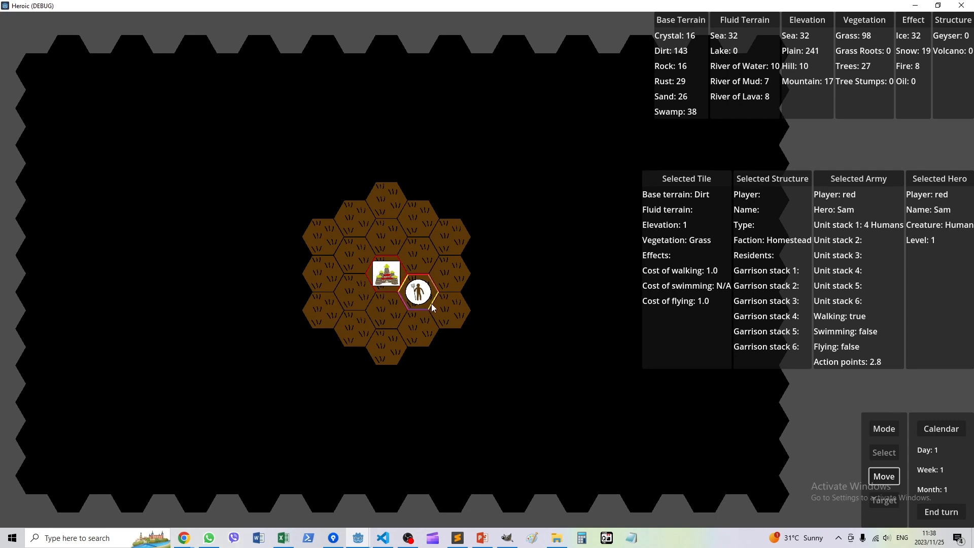
pyautogui.moveTo(879, 238)
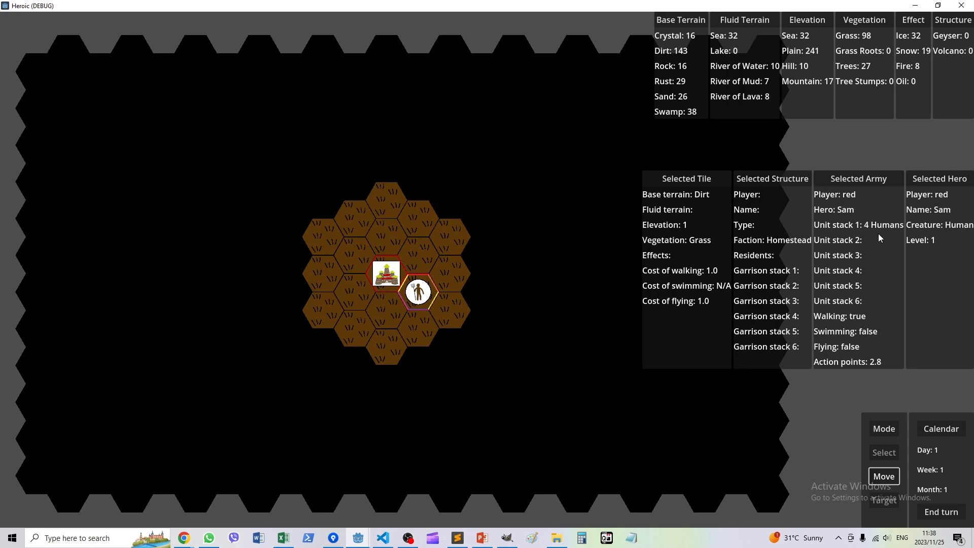
pyautogui.moveTo(421, 301)
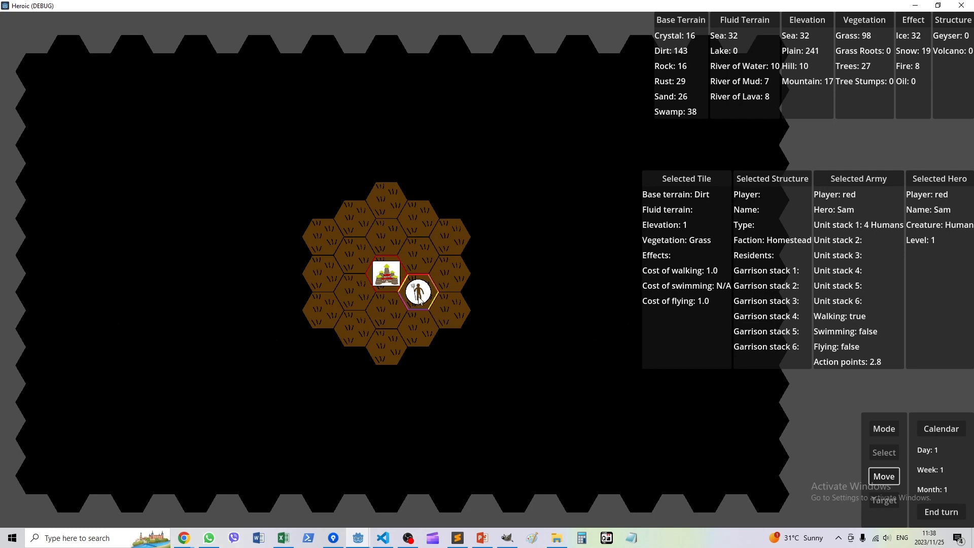
pyautogui.moveTo(453, 321)
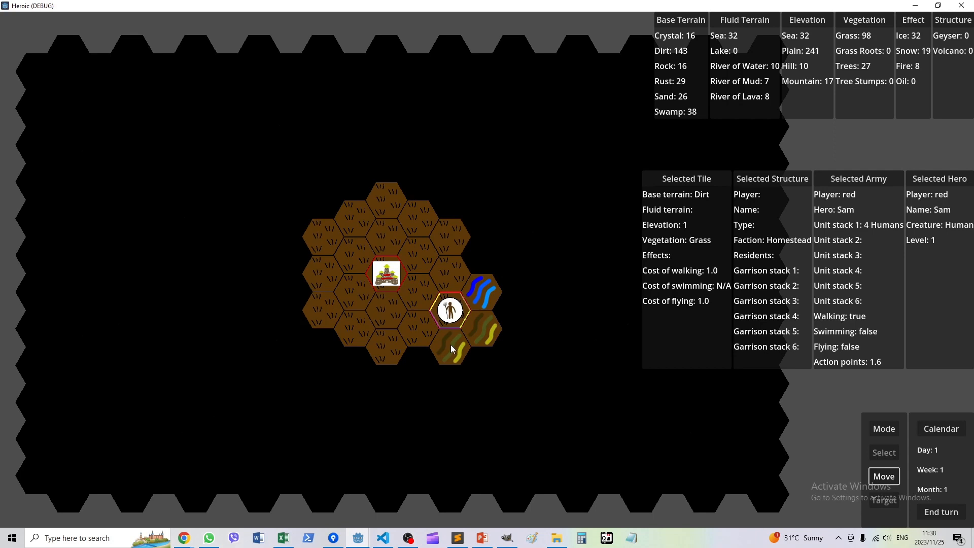
pyautogui.moveTo(449, 353)
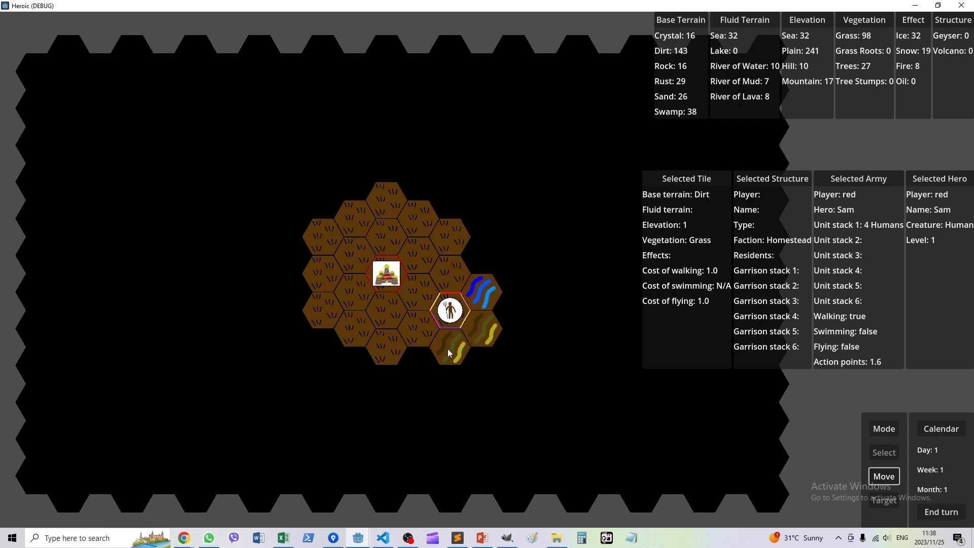
pyautogui.moveTo(454, 333)
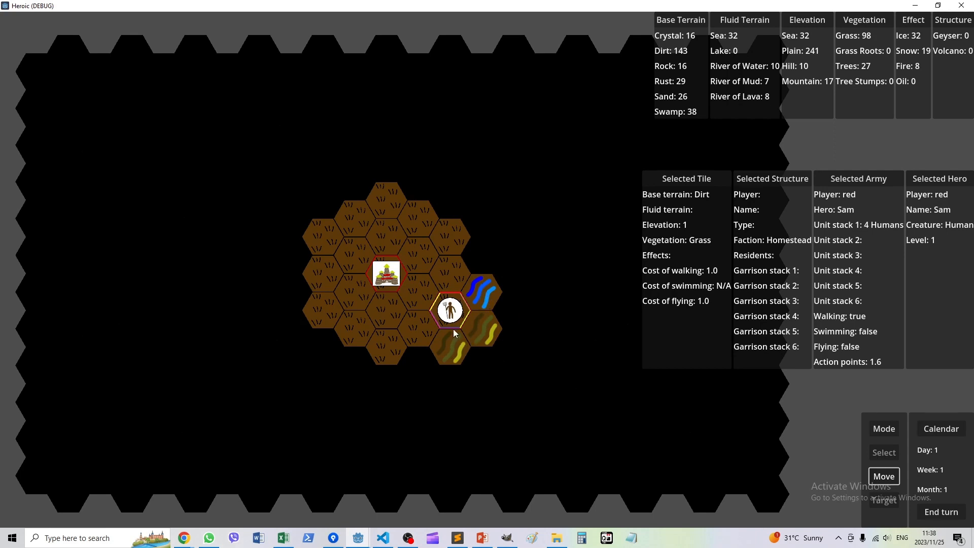
pyautogui.moveTo(459, 353)
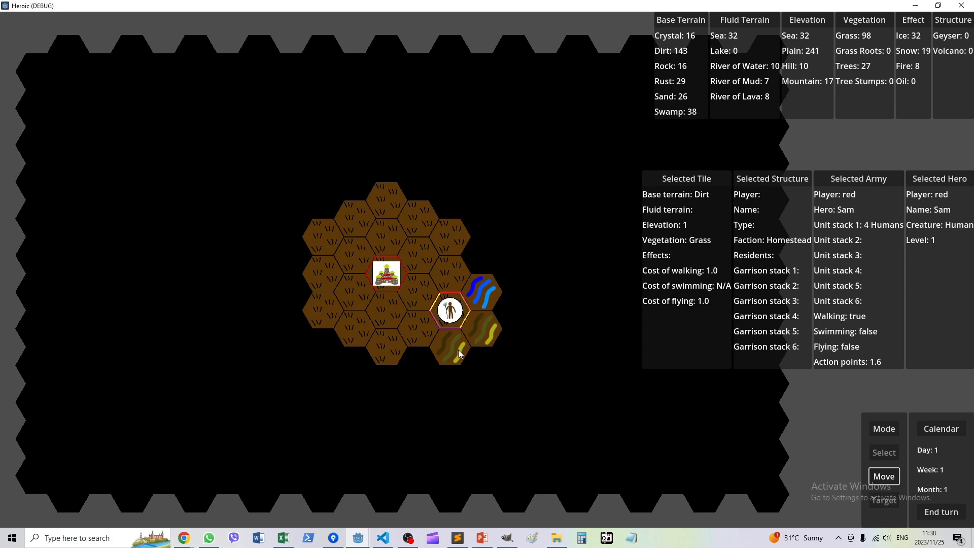
pyautogui.moveTo(686, 280)
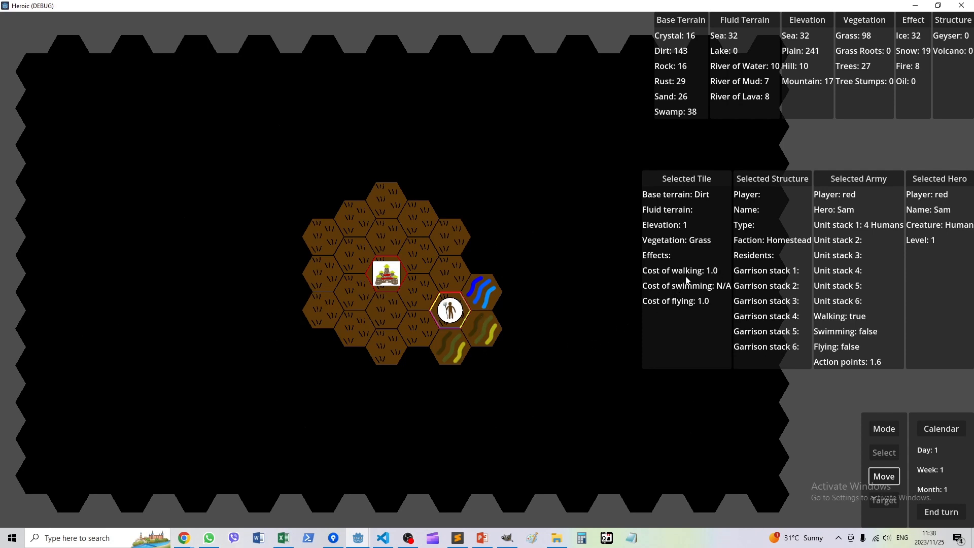
# - Move the hero one tile southwest and end the turn to begin Day 2
pyautogui.click(417, 366)
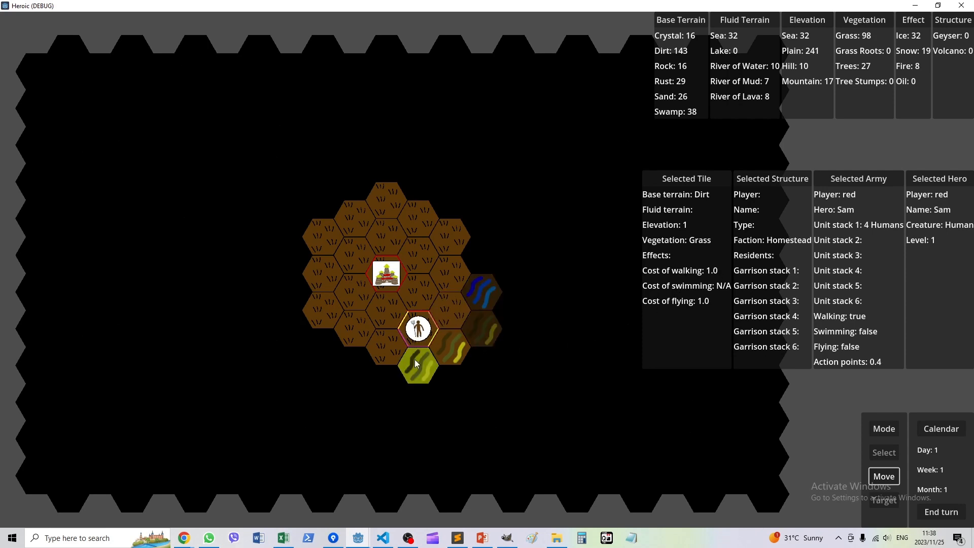
pyautogui.moveTo(881, 365)
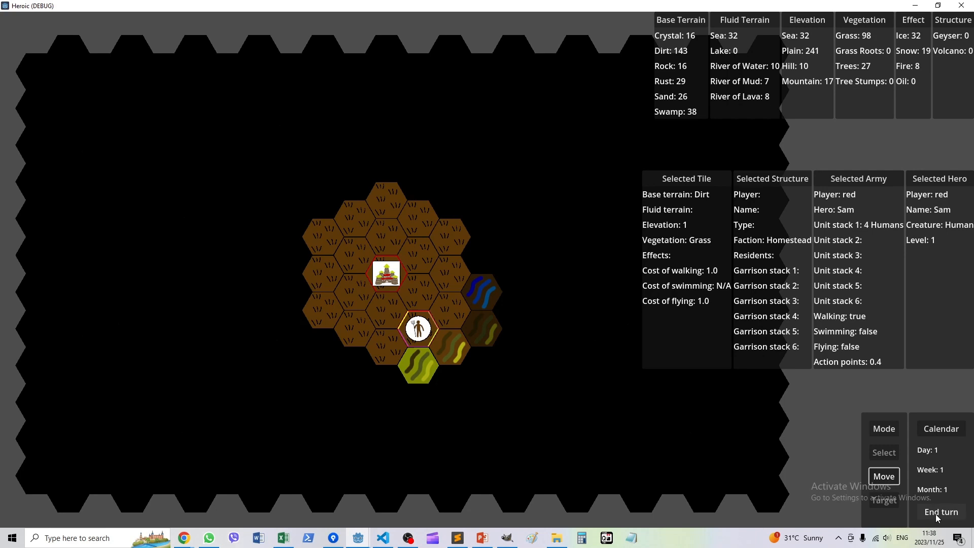
pyautogui.click(939, 512)
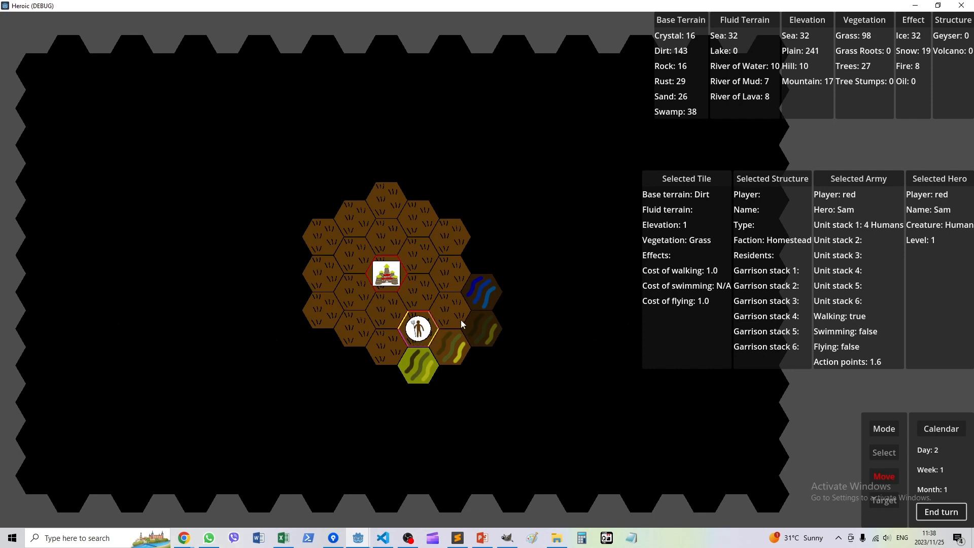
pyautogui.moveTo(392, 351)
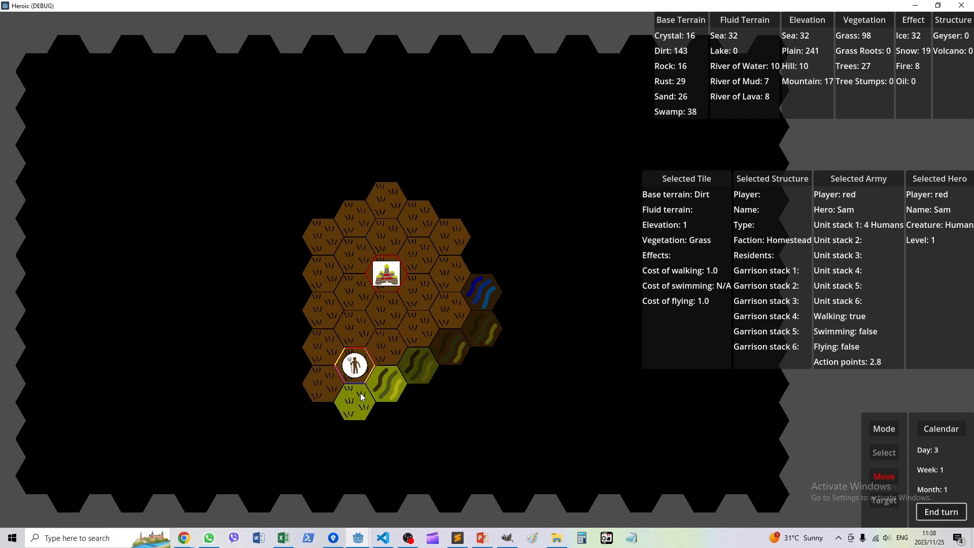
# - Walk Sam south onto the swamp, end the turn for Day 4, and move one tile further south
pyautogui.click(354, 403)
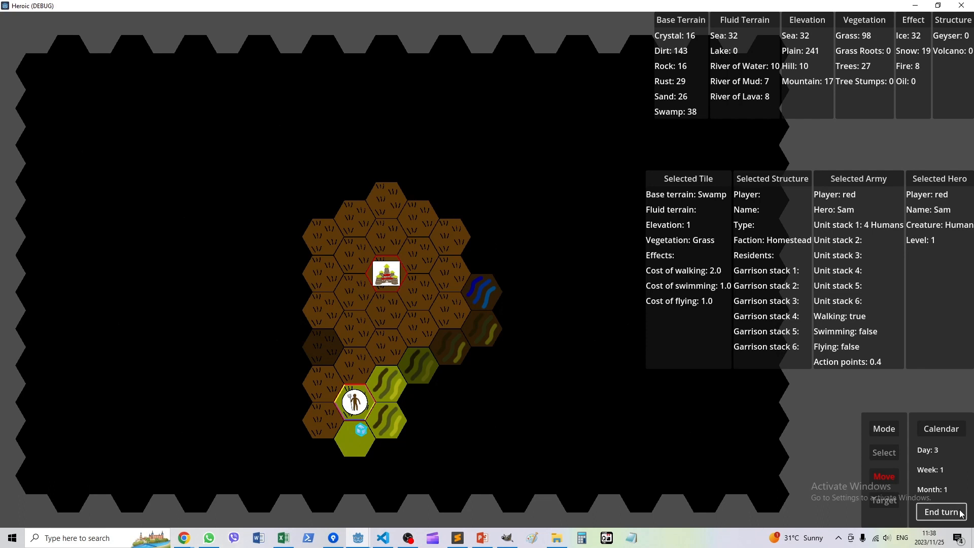
pyautogui.click(941, 511)
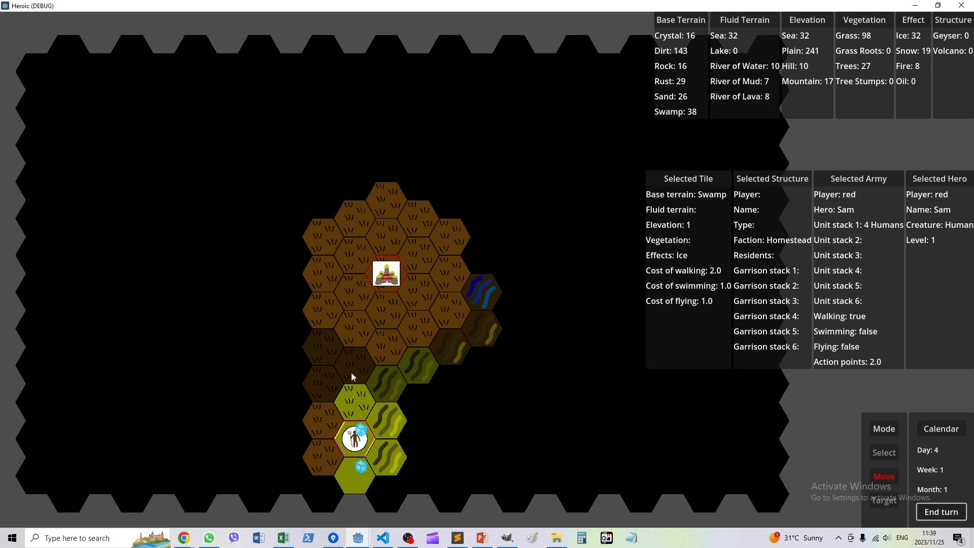
pyautogui.moveTo(378, 463)
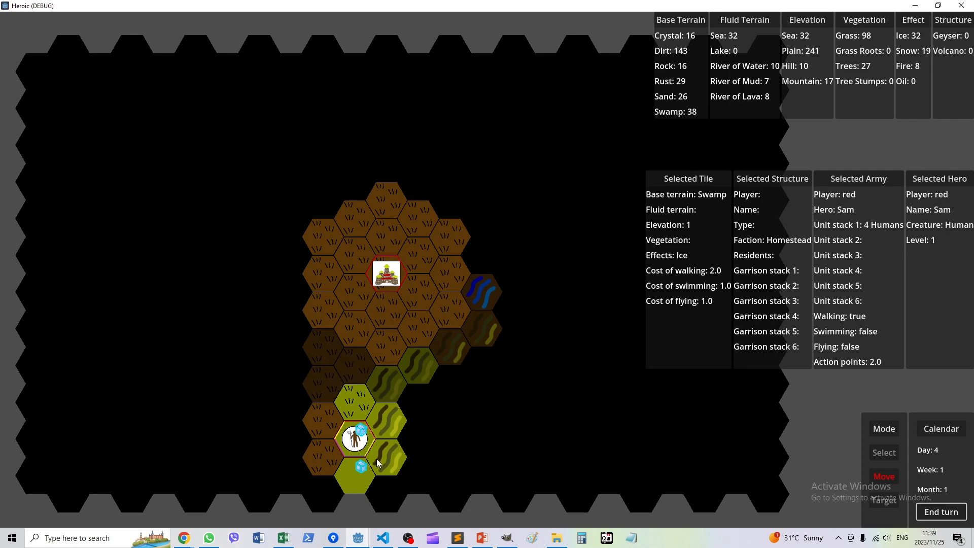
pyautogui.click(354, 474)
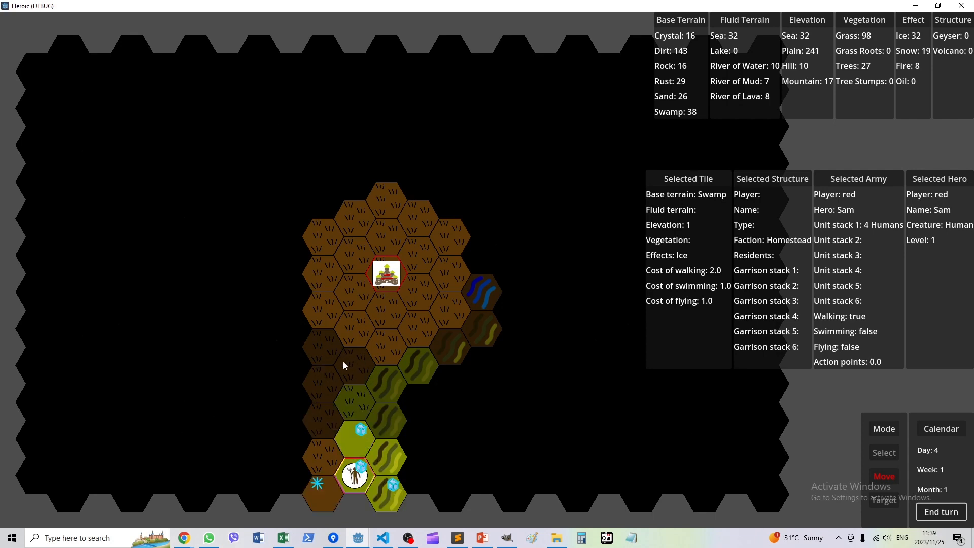
pyautogui.moveTo(939, 512)
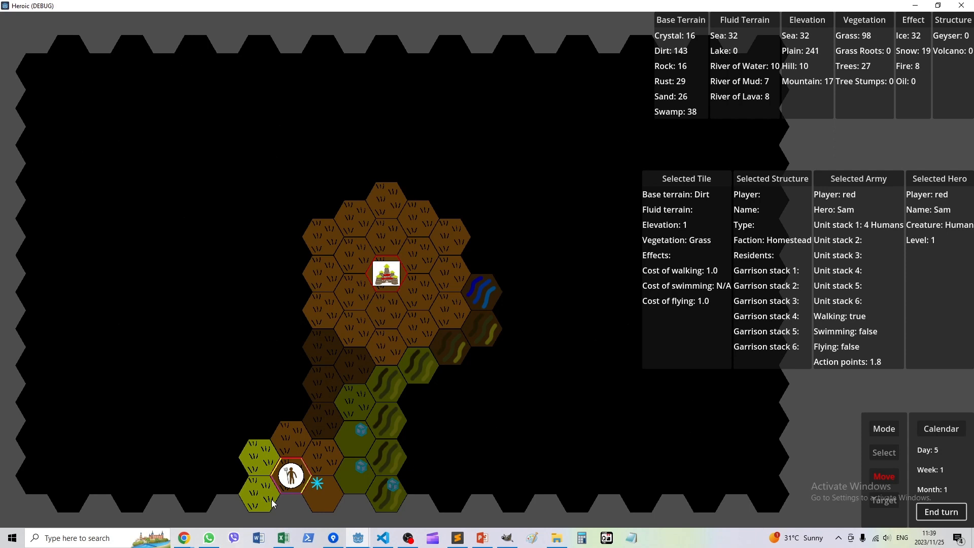
pyautogui.moveTo(247, 479)
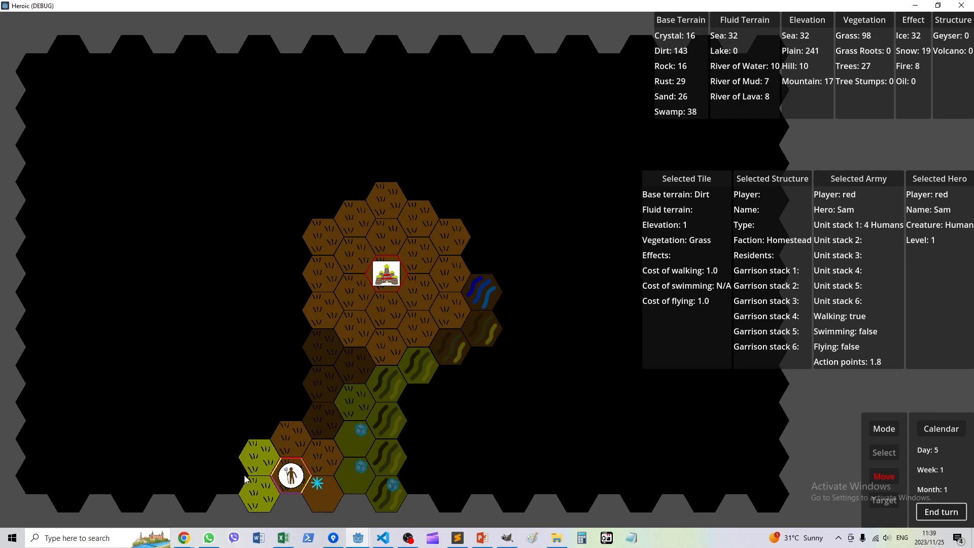
# - March Sam two tiles west across another turn, then switch to Godot showing MissionMap.gd
pyautogui.click(290, 438)
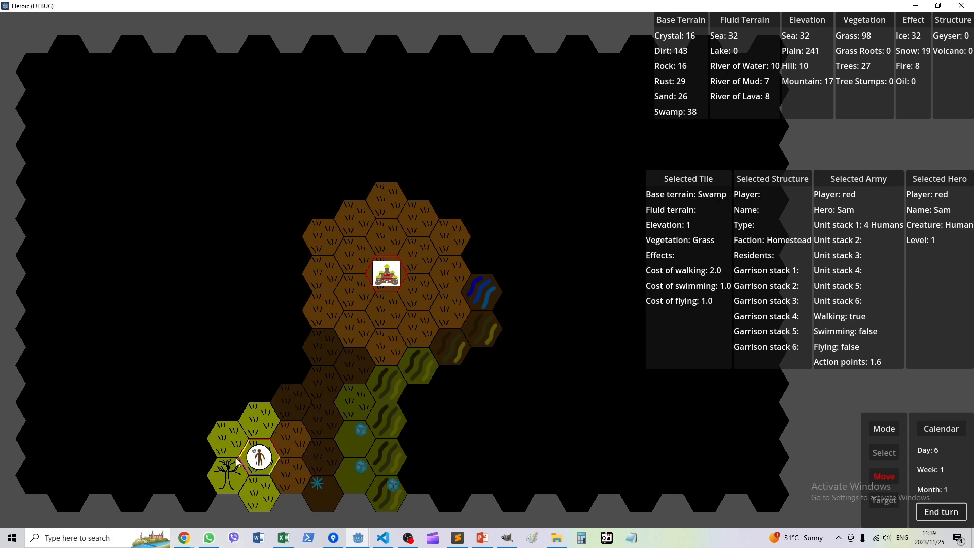
pyautogui.moveTo(756, 398)
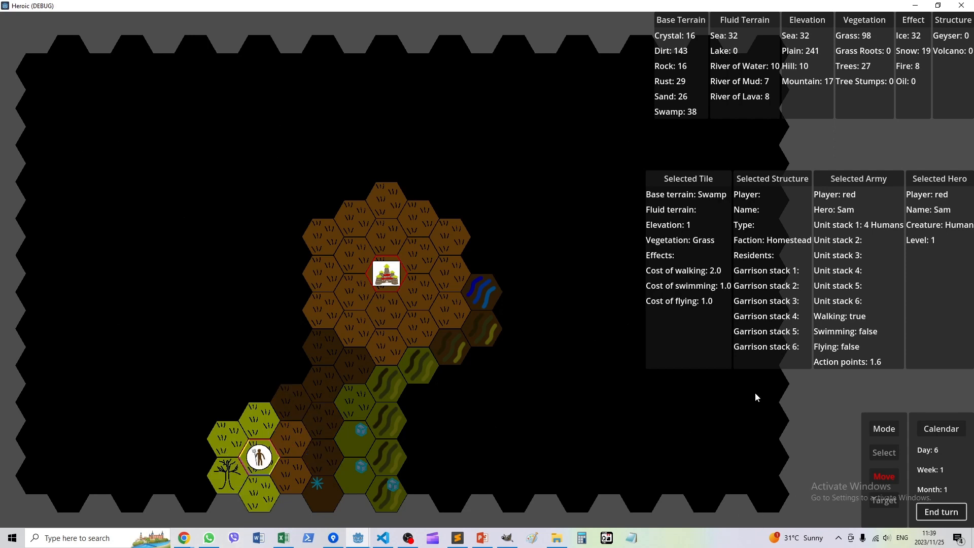
pyautogui.click(939, 511)
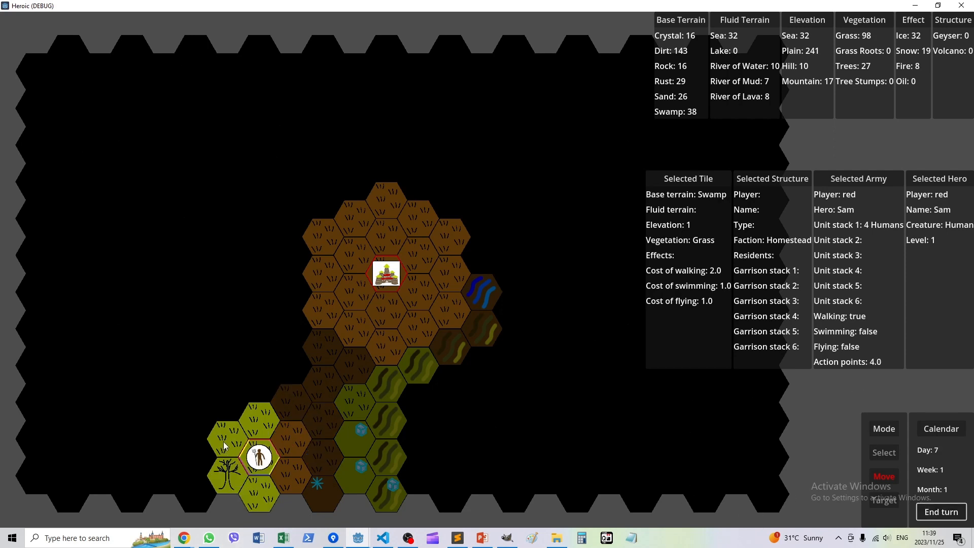
pyautogui.click(195, 457)
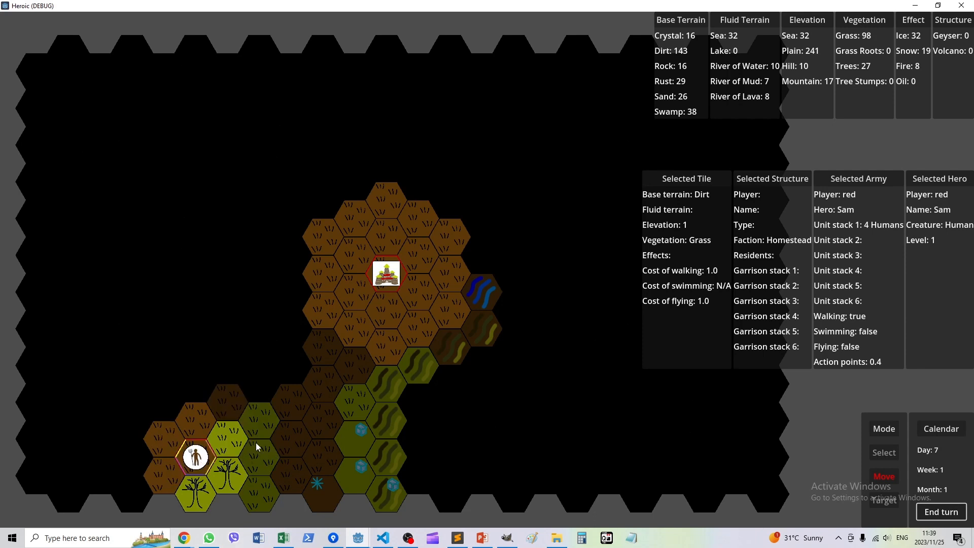
pyautogui.moveTo(339, 372)
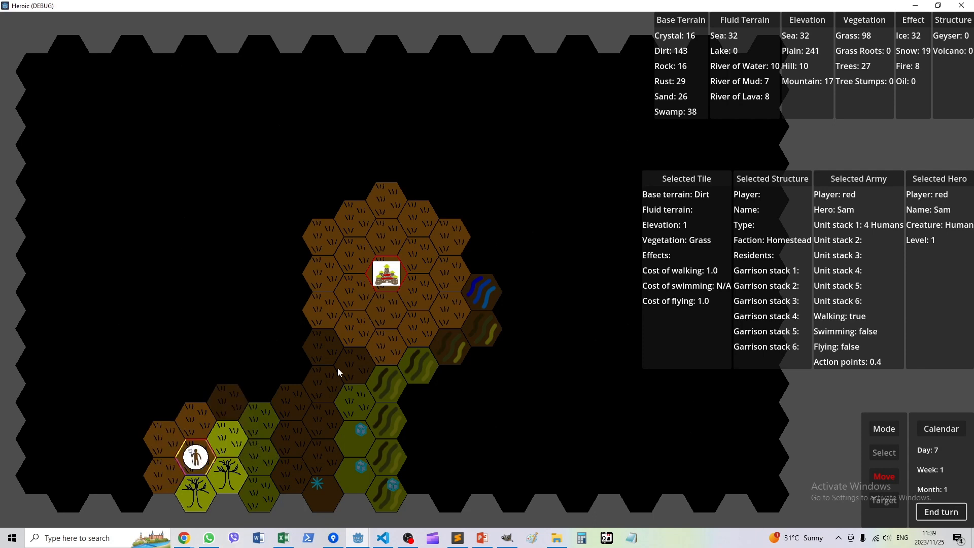
pyautogui.moveTo(292, 390)
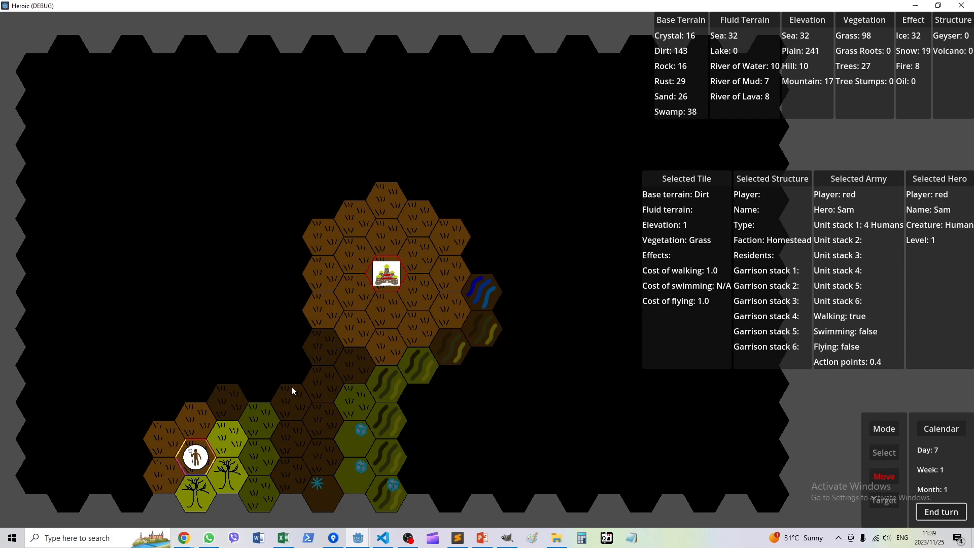
pyautogui.moveTo(284, 454)
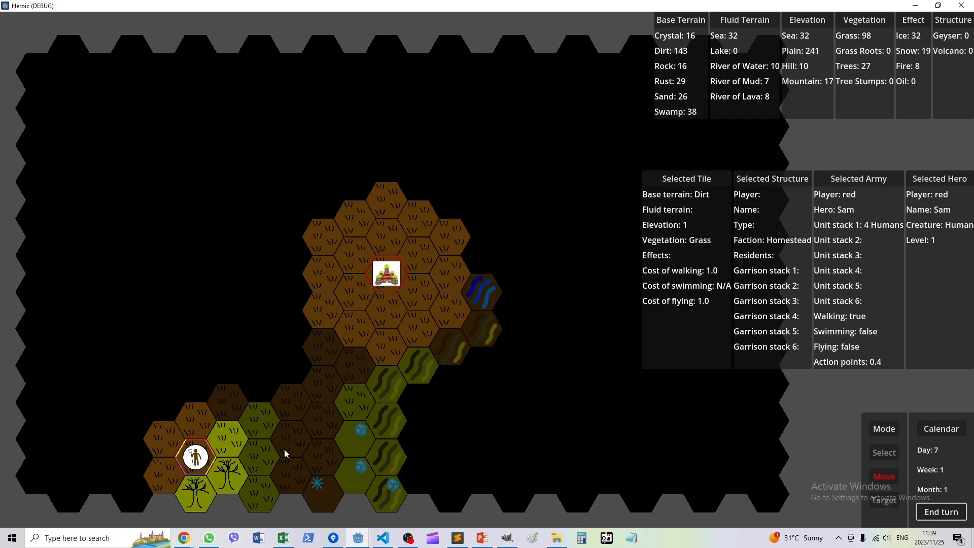
pyautogui.moveTo(357, 537)
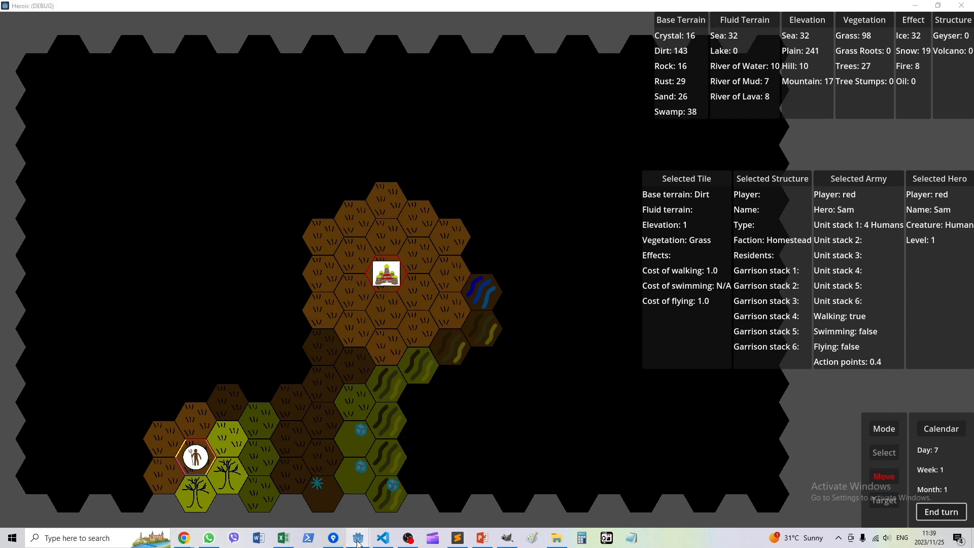
pyautogui.click(356, 537)
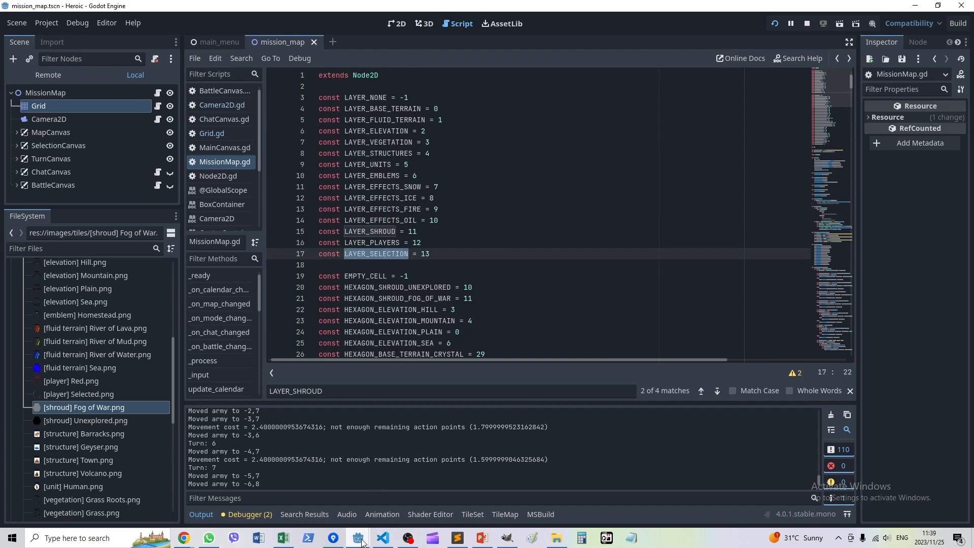
# - In Select mode pick two tiles inside the black unexplored area, then return to the Godot editor
pyautogui.click(823, 23)
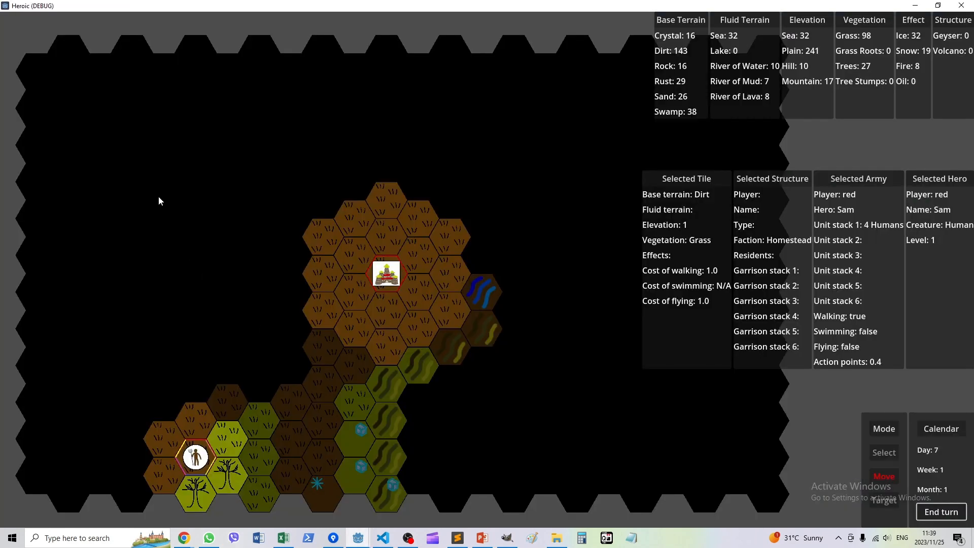
pyautogui.click(882, 451)
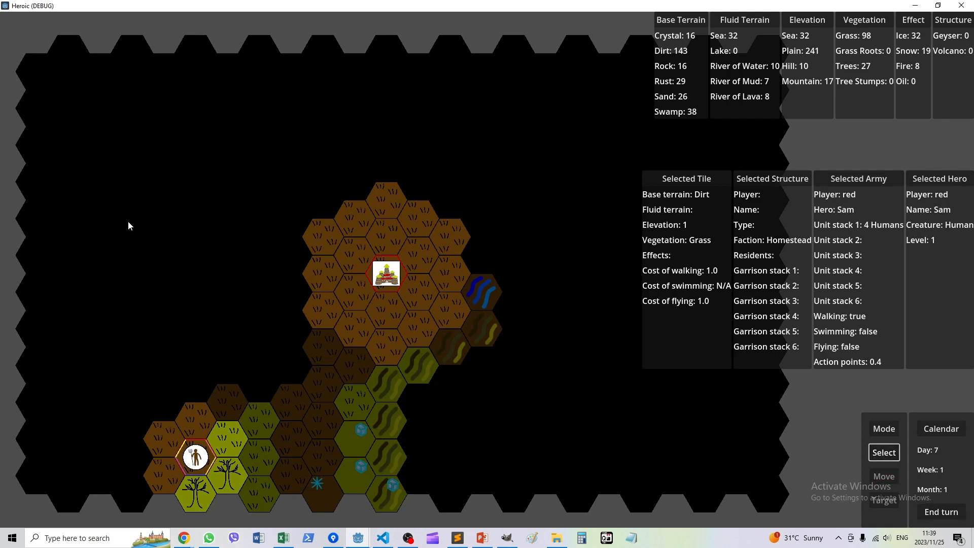
pyautogui.click(163, 182)
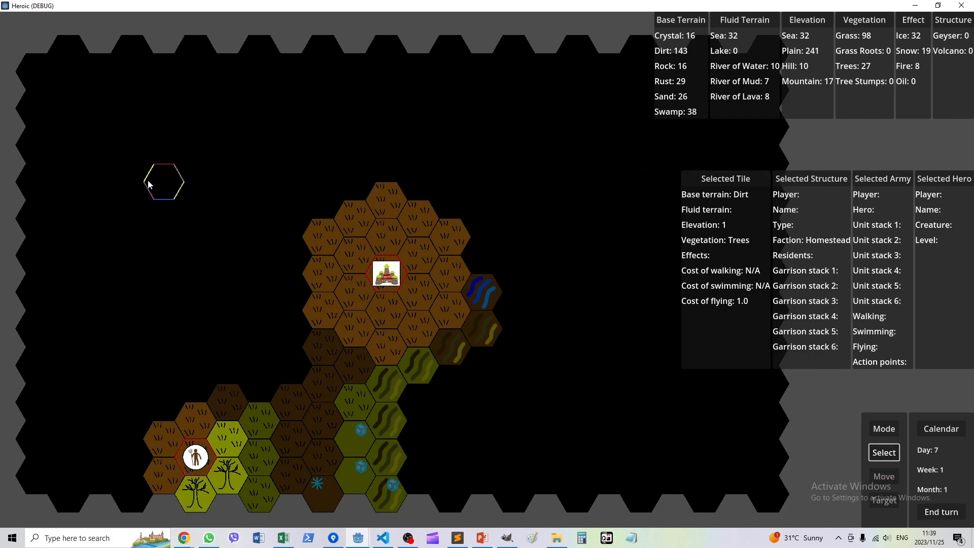
pyautogui.click(195, 127)
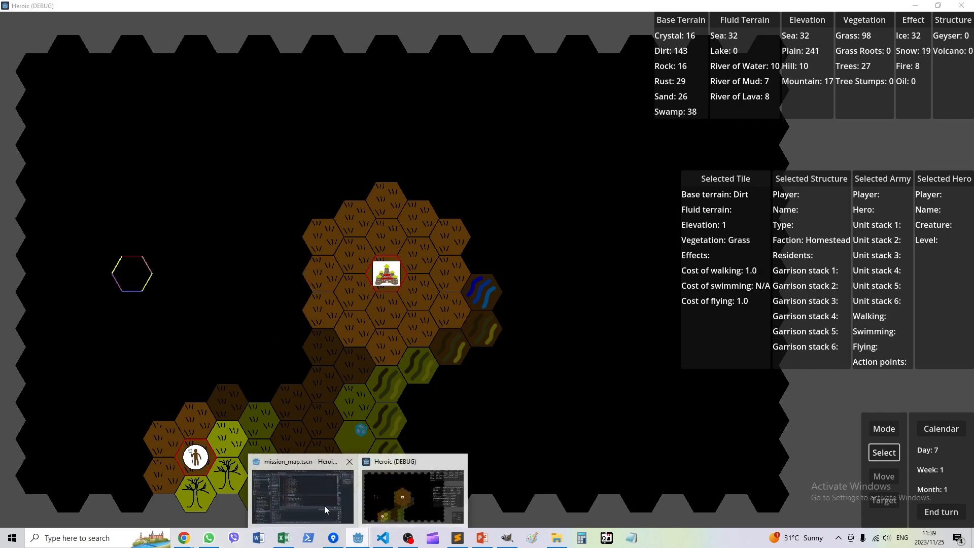
pyautogui.click(303, 493)
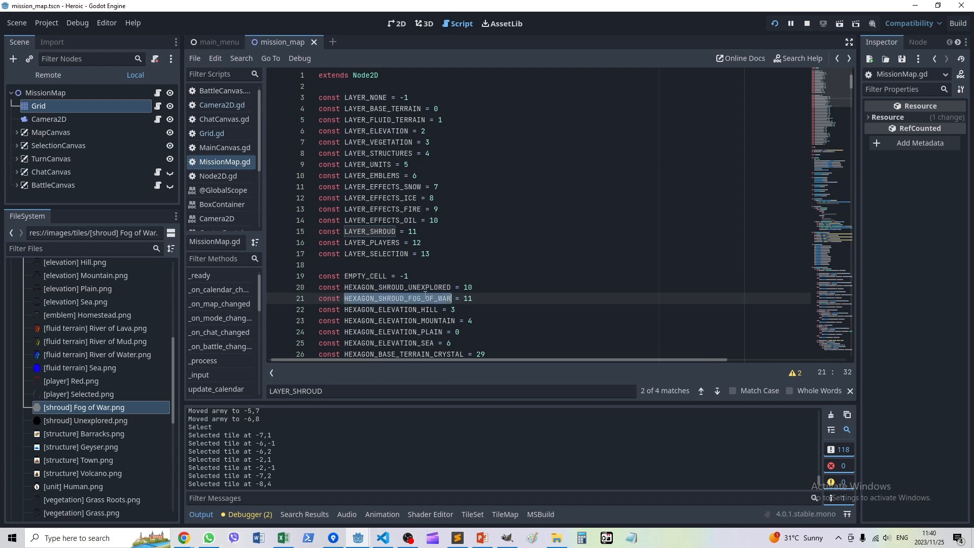
# - Show the TileSet panel with Unexplored ID 10 and select the Fog of War shroud tile, ID 11
pyautogui.click(471, 513)
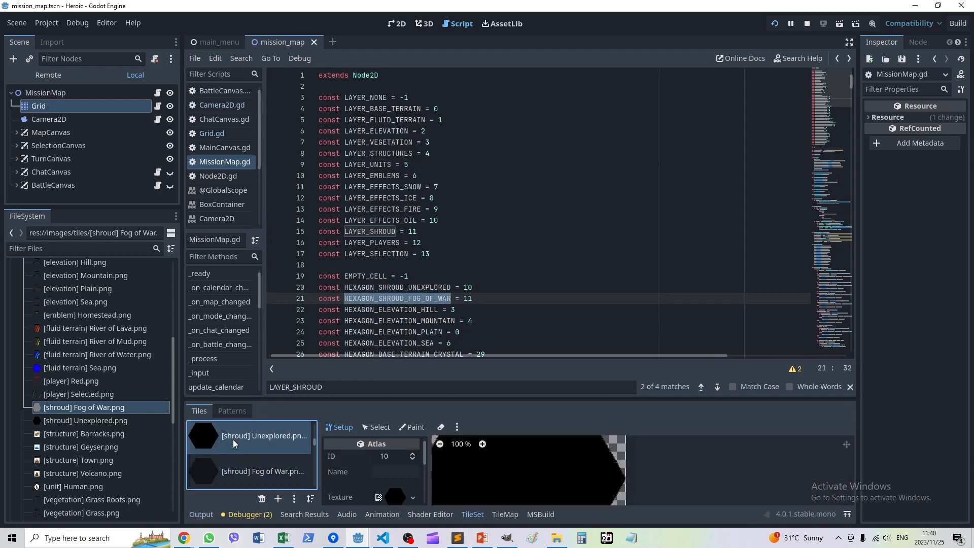
pyautogui.moveTo(226, 438)
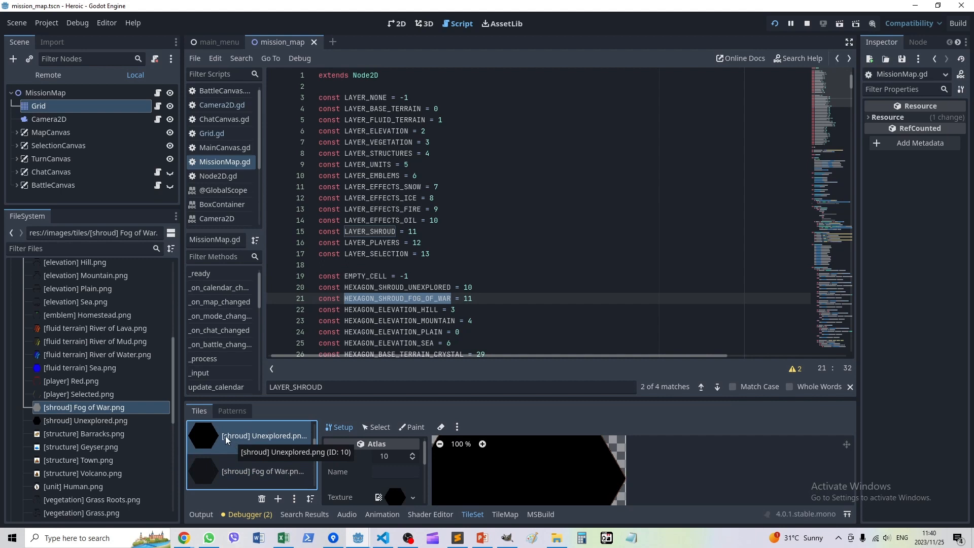
pyautogui.moveTo(215, 433)
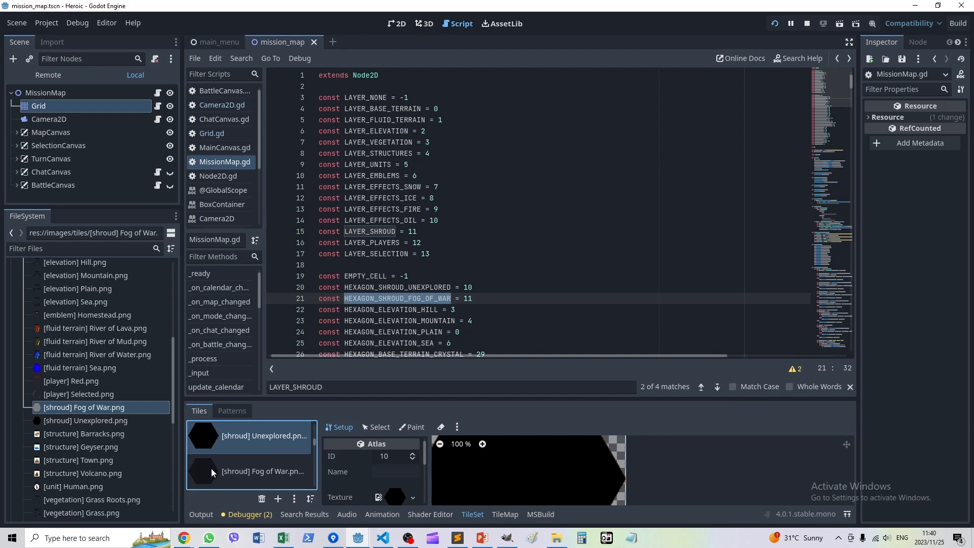
pyautogui.click(248, 470)
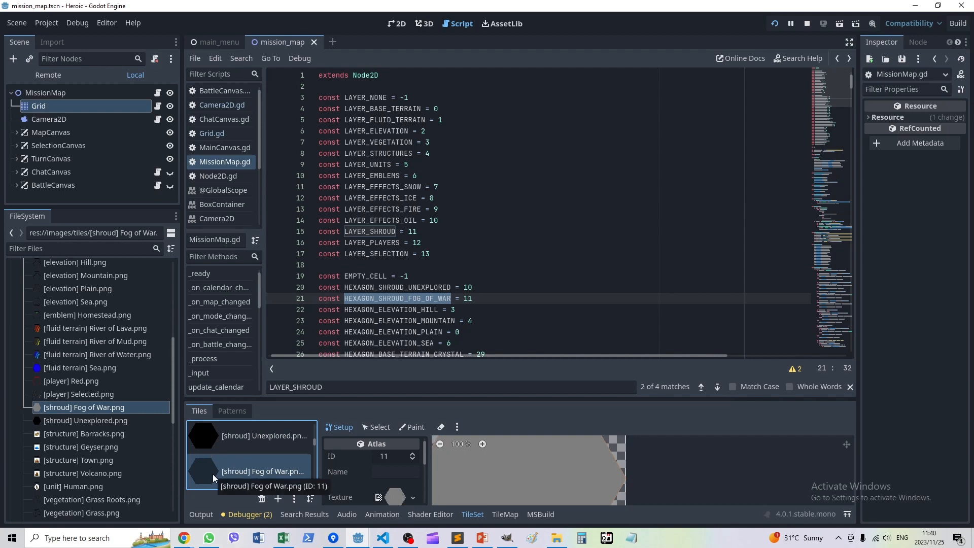
pyautogui.moveTo(211, 474)
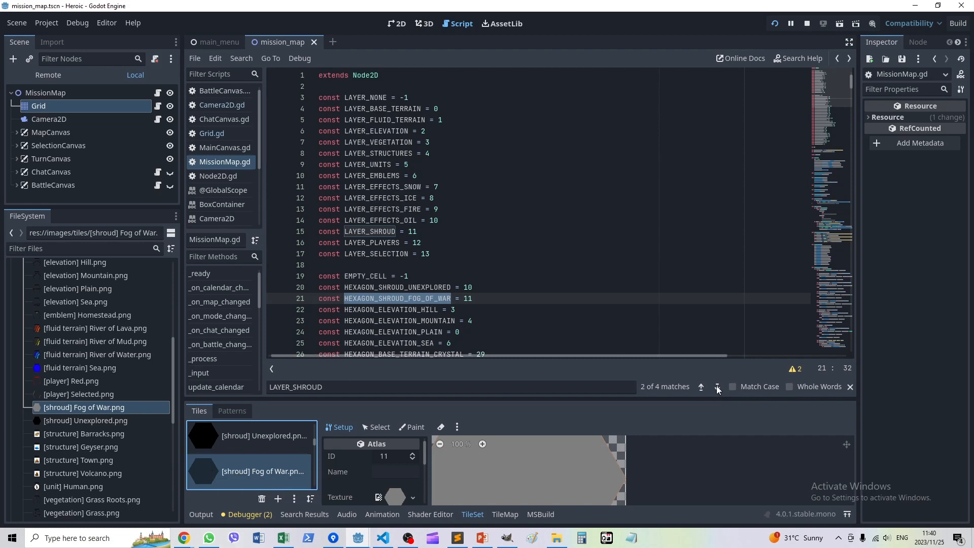
# - Jump to the LAYER_SHROUD set_cell/erase_cell block and highlight the line removing the shroud
pyautogui.click(716, 386)
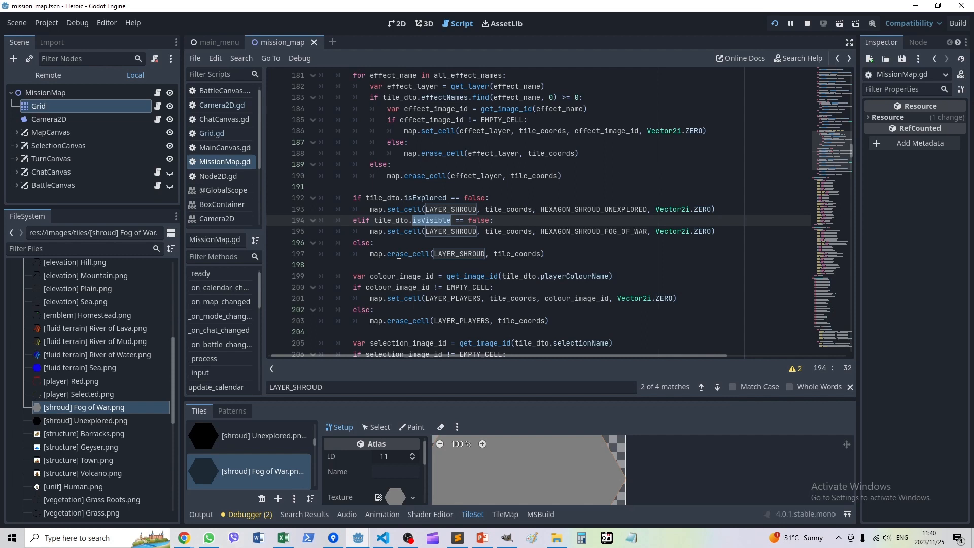
pyautogui.moveTo(401, 198)
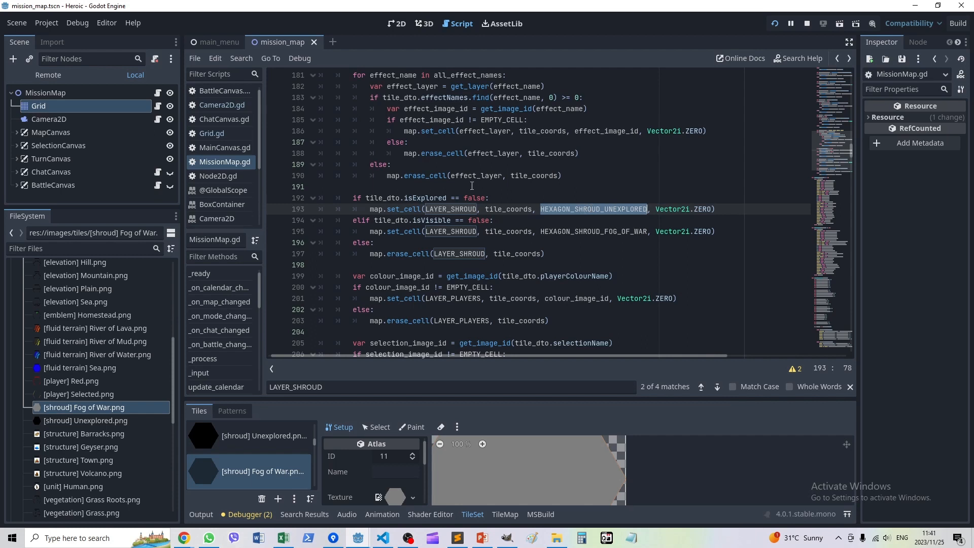
pyautogui.moveTo(350, 223)
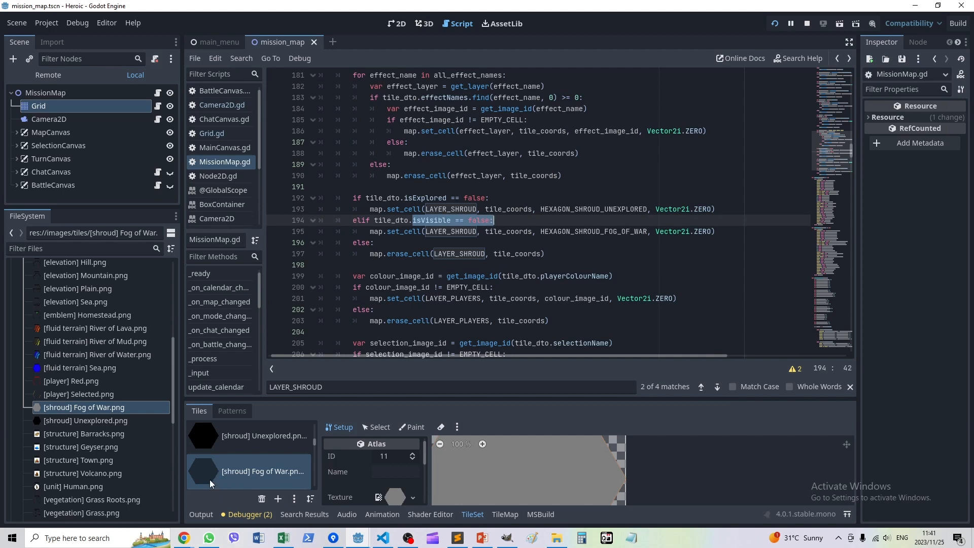
pyautogui.moveTo(223, 470)
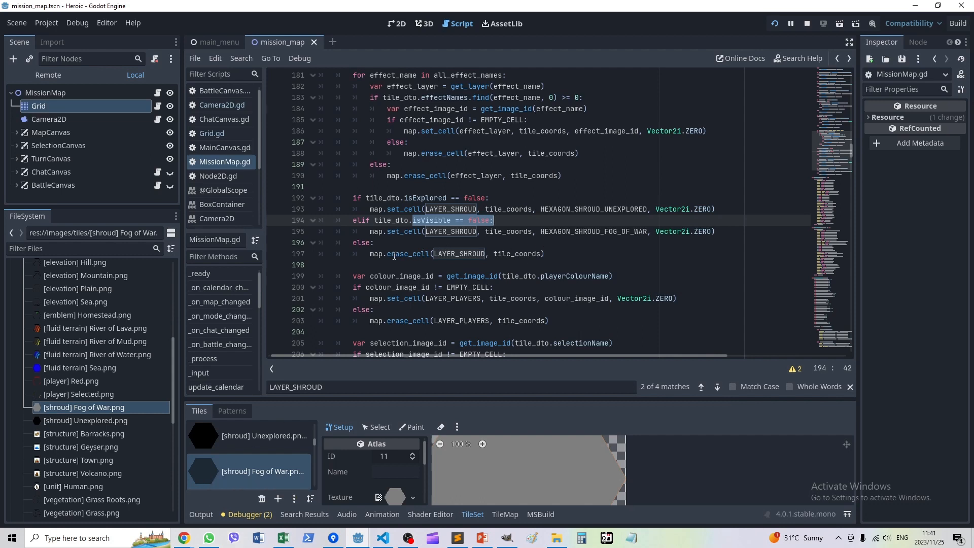
pyautogui.click(545, 254)
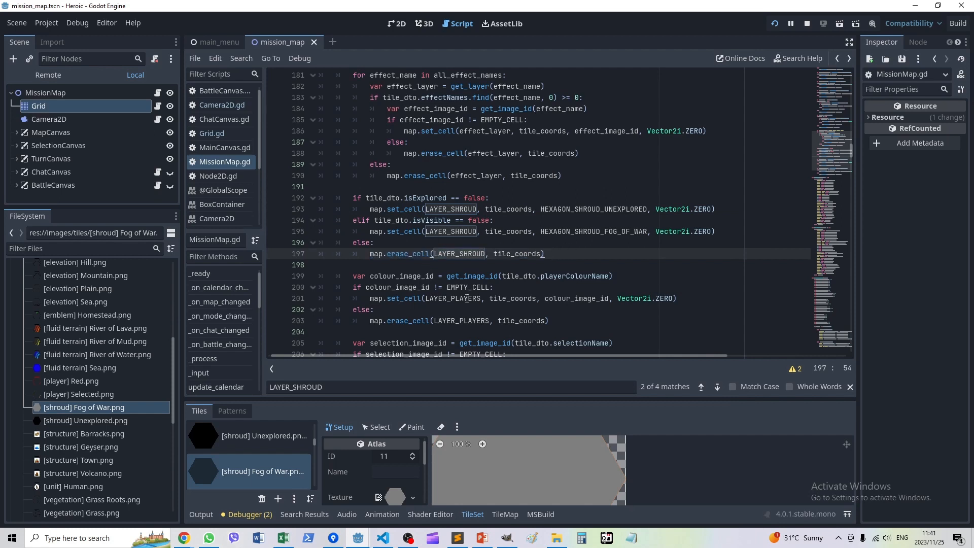
pyautogui.moveTo(357, 537)
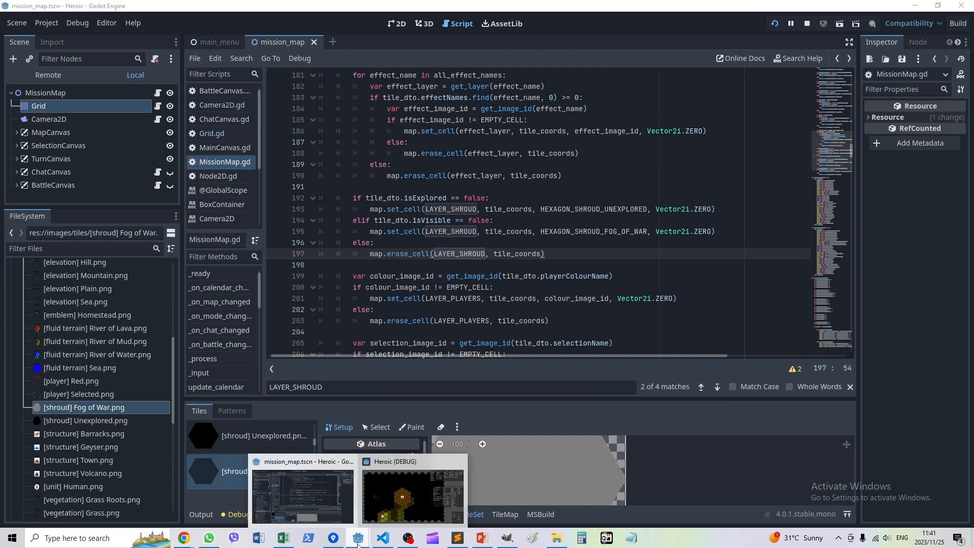
# - Bring the running Heroic (DEBUG) window back in front to view the shroud border
pyautogui.click(412, 494)
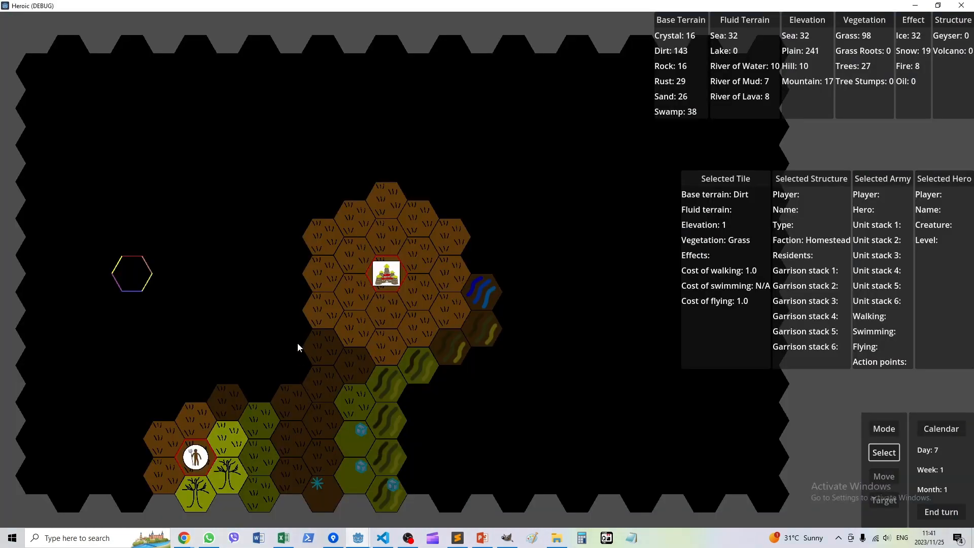
pyautogui.moveTo(292, 329)
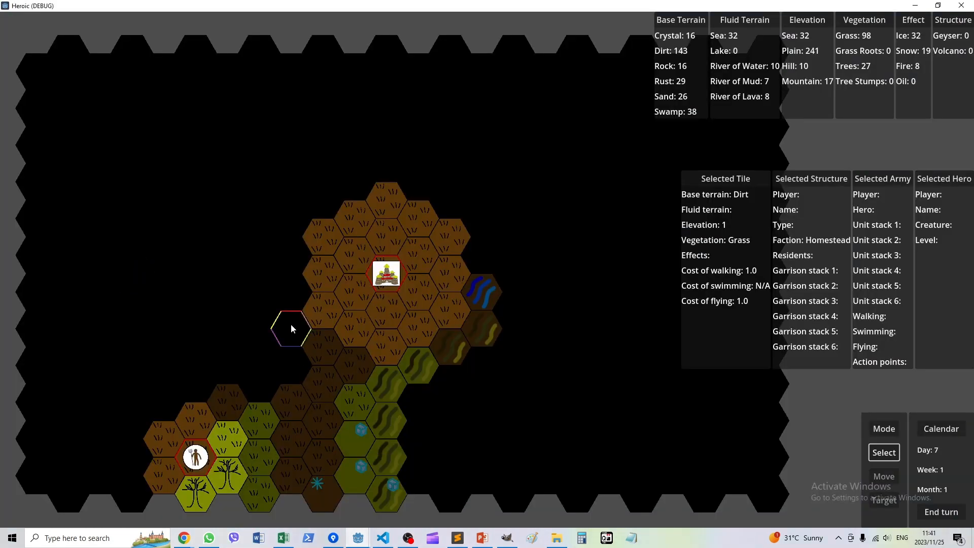
pyautogui.moveTo(323, 344)
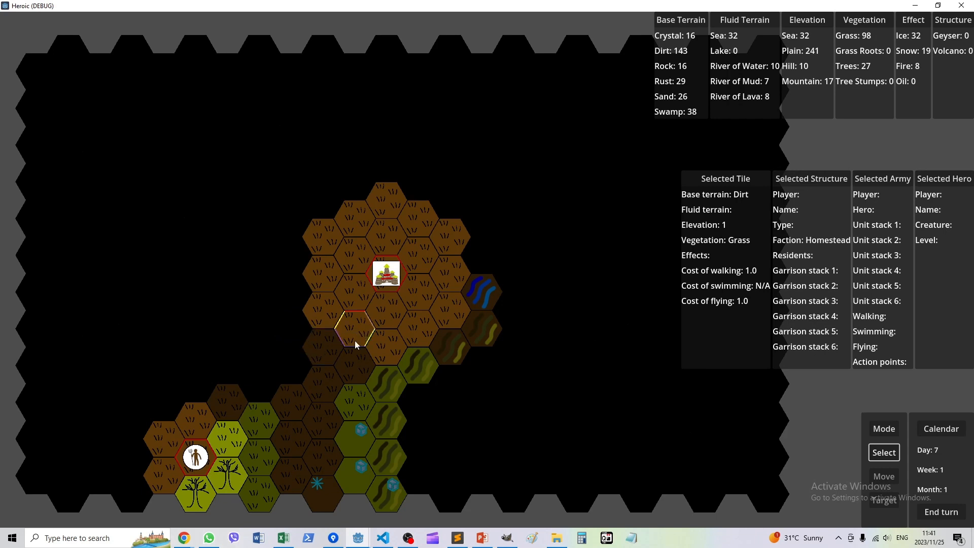
pyautogui.moveTo(365, 390)
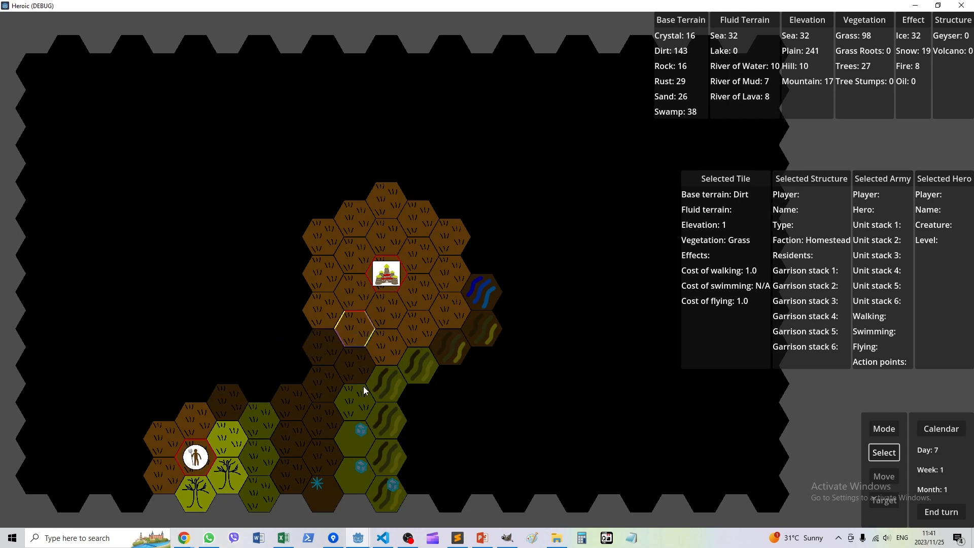
pyautogui.moveTo(383, 530)
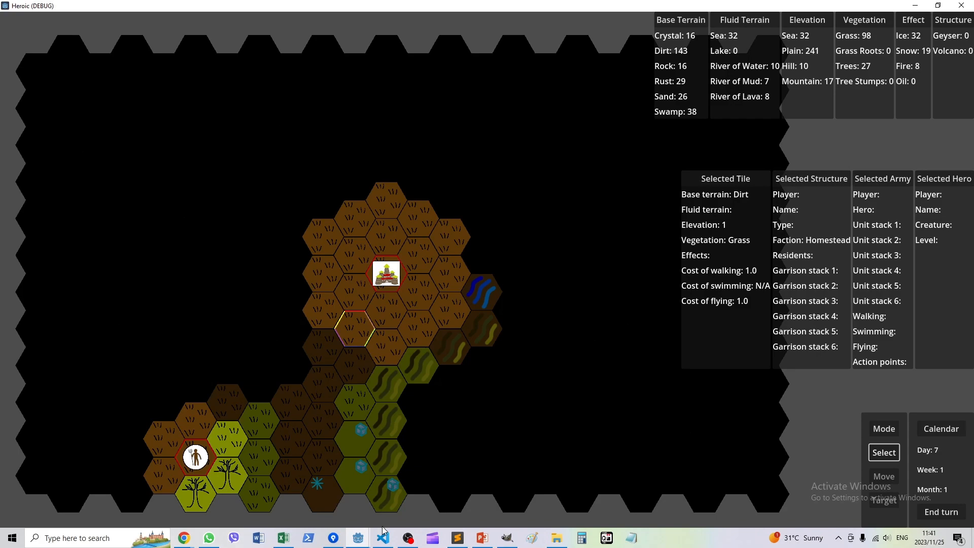
# - From GameState.cs go to the definition of MissionMapDtoCreator.createDto in VS Code
pyautogui.click(382, 537)
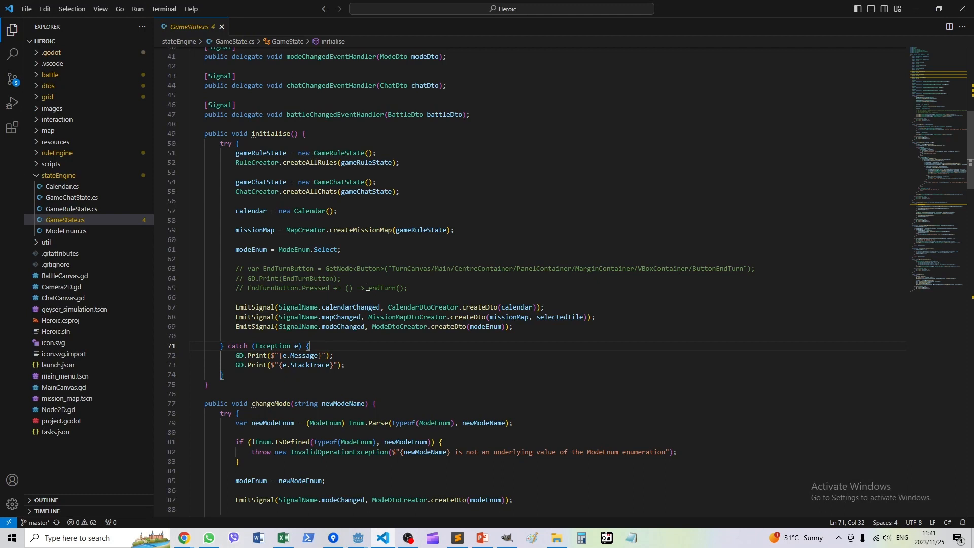
pyautogui.moveTo(370, 272)
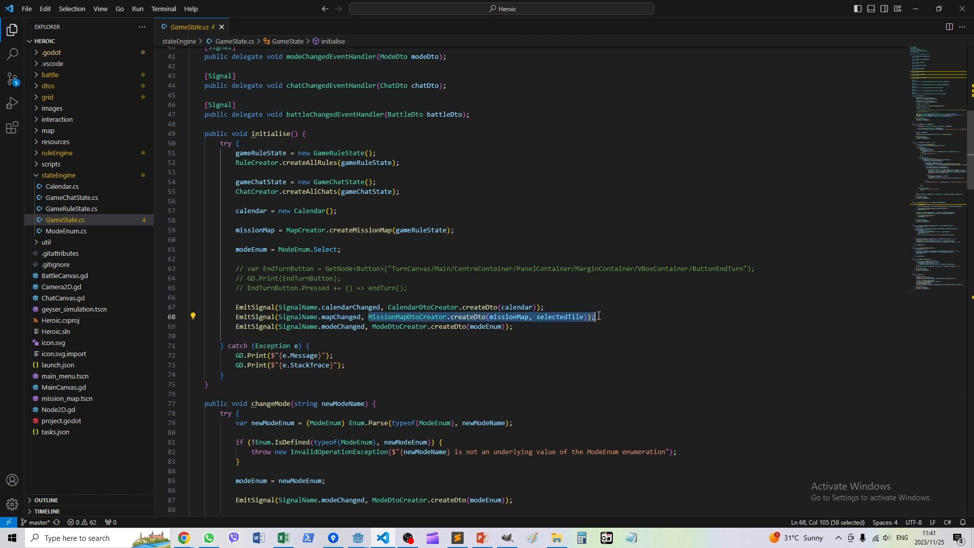
pyautogui.click(332, 355)
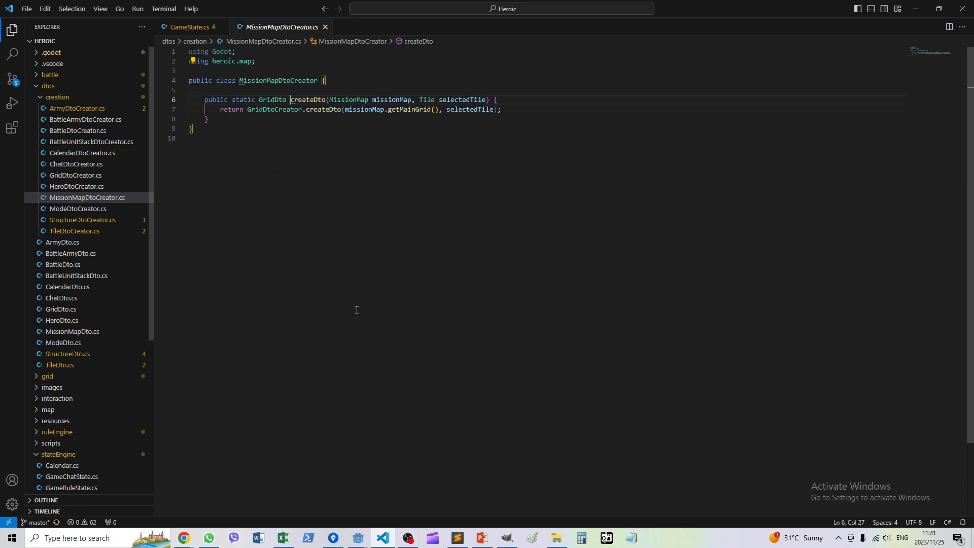
pyautogui.moveTo(278, 110)
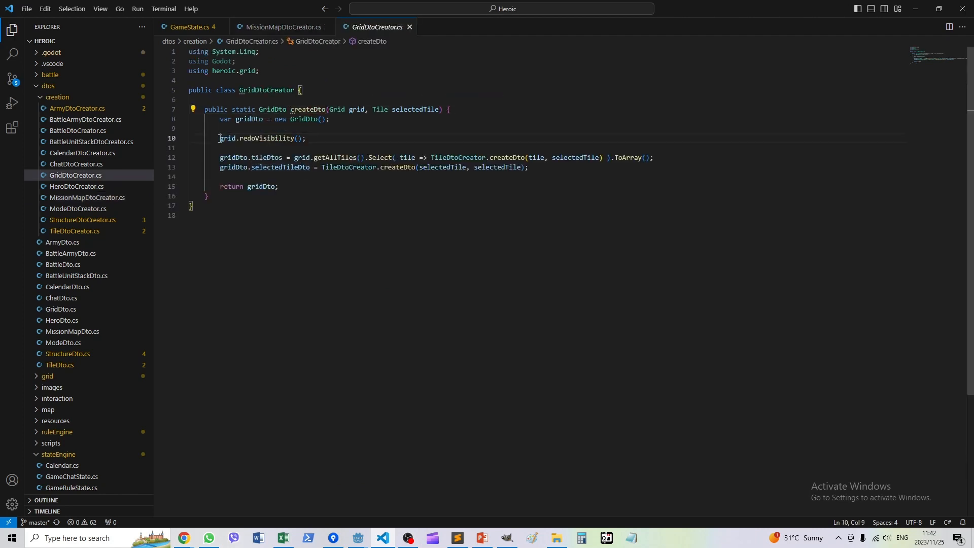
# - Highlight Grid.cs's redoVisibility loop and show Tile.cs's constructor setting isExplored and isVisible false
pyautogui.tripleClick(262, 138)
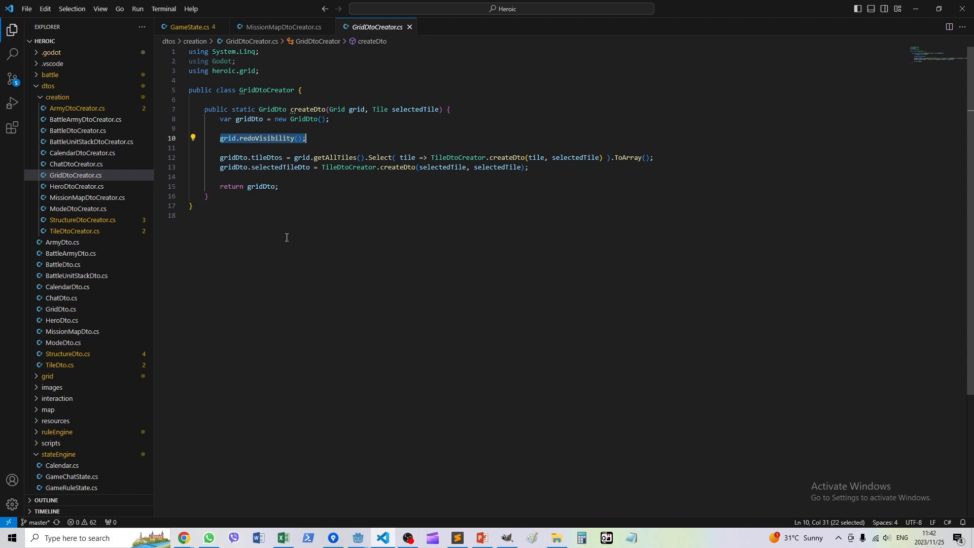
pyautogui.moveTo(266, 138)
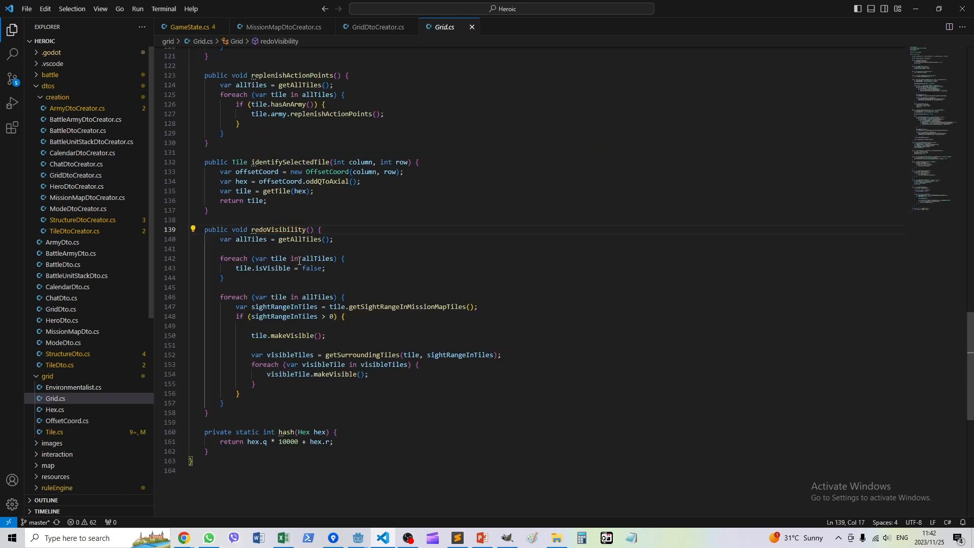
pyautogui.moveTo(266, 268)
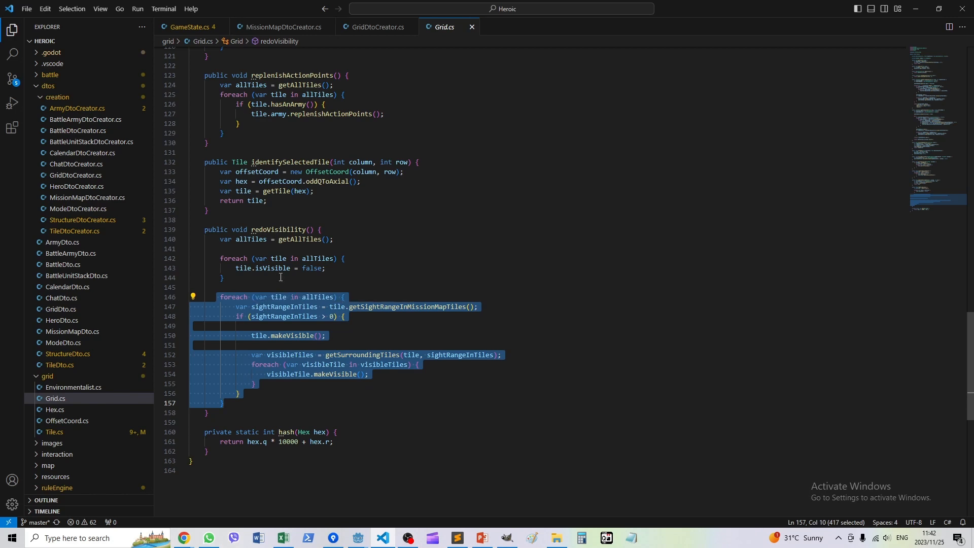
pyautogui.click(309, 267)
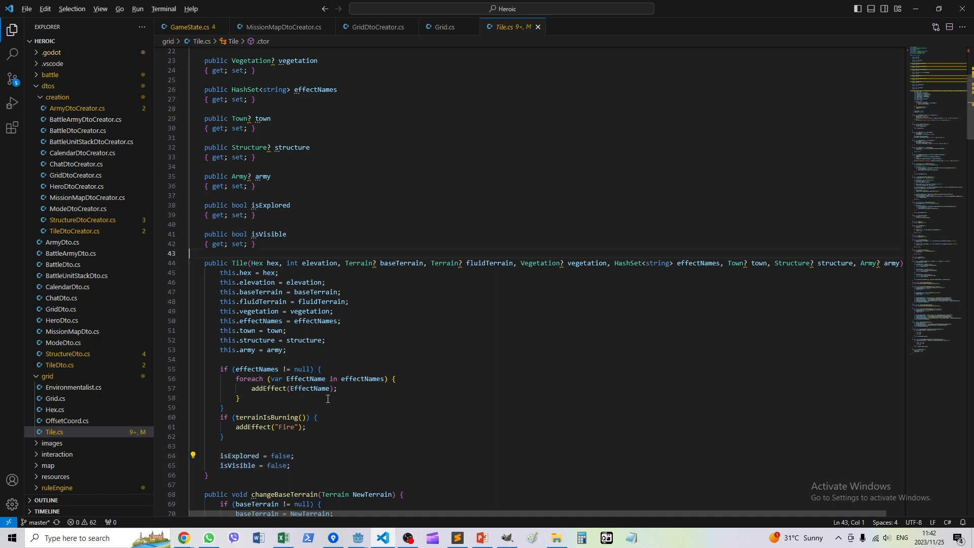
# - Switch back to Grid.cs to reach the redoVisibility code
pyautogui.click(444, 26)
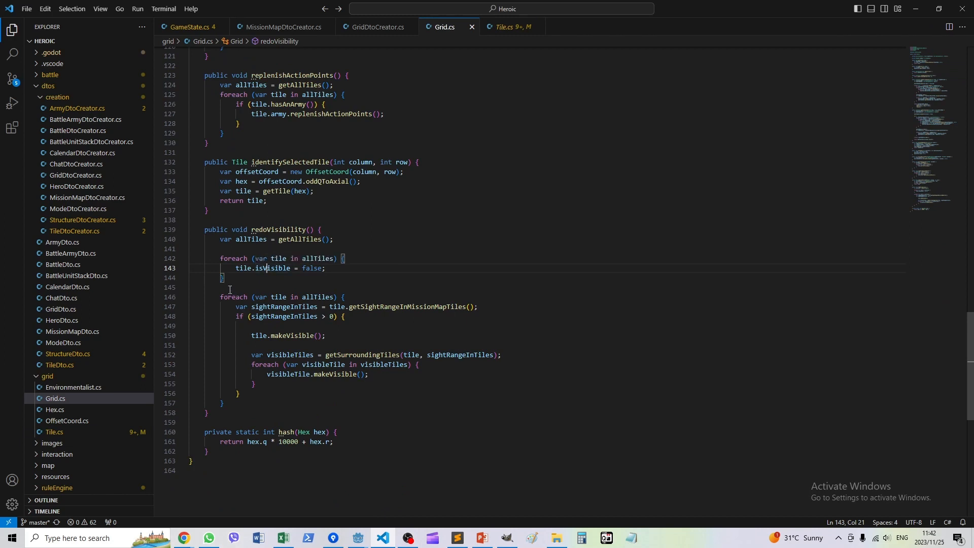
pyautogui.moveTo(242, 280)
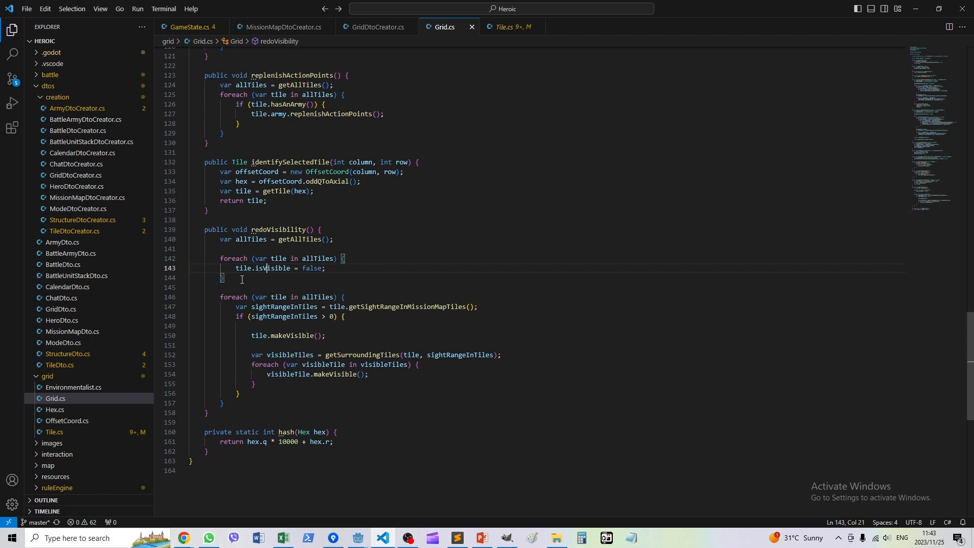
pyautogui.moveTo(267, 262)
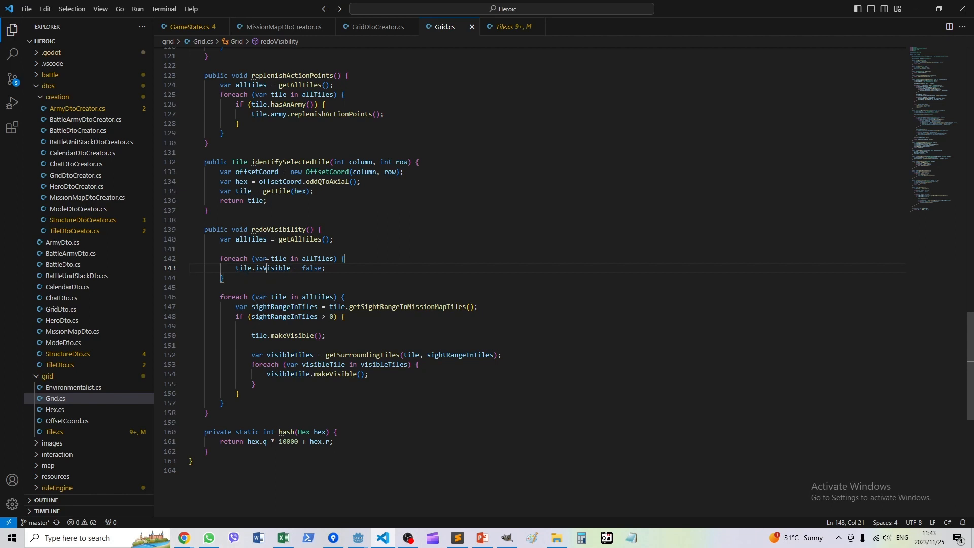
pyautogui.moveTo(257, 281)
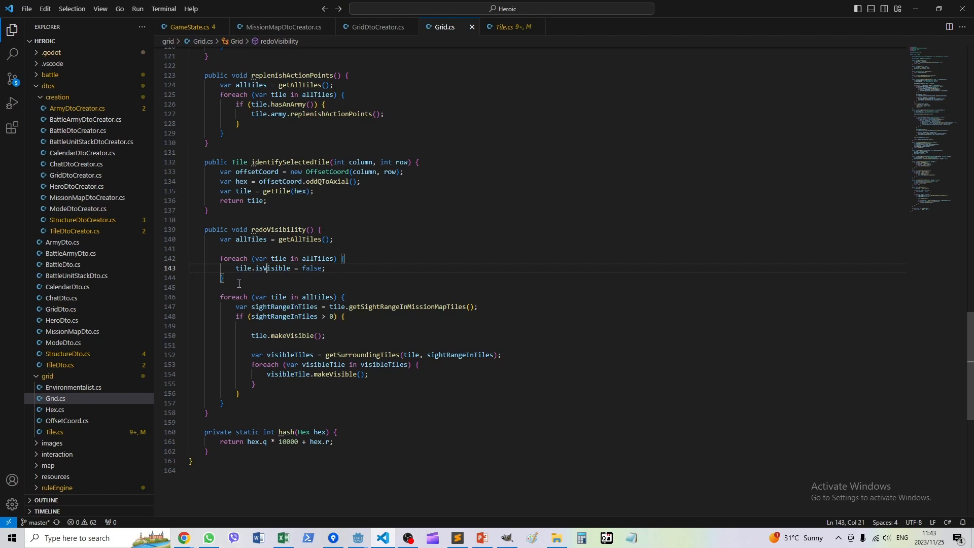
pyautogui.moveTo(237, 281)
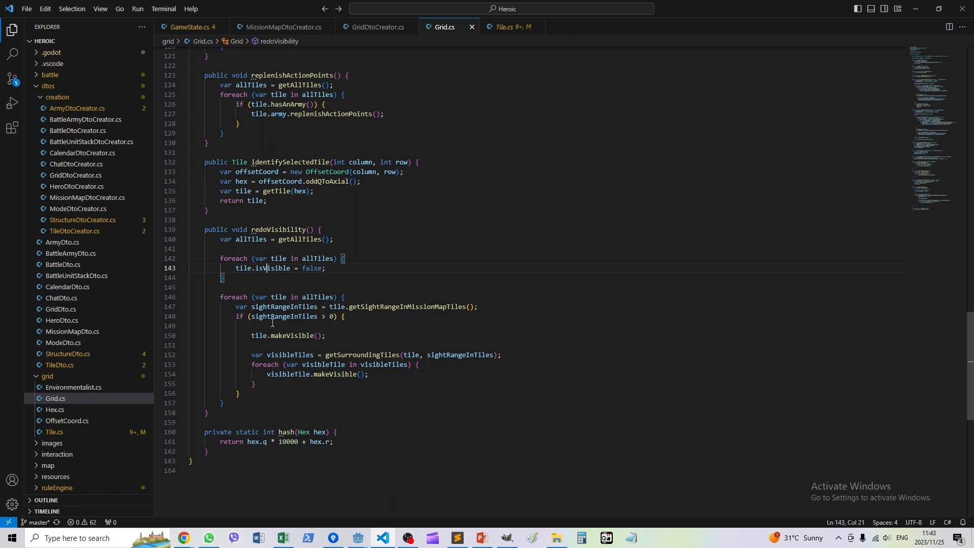
pyautogui.moveTo(287, 328)
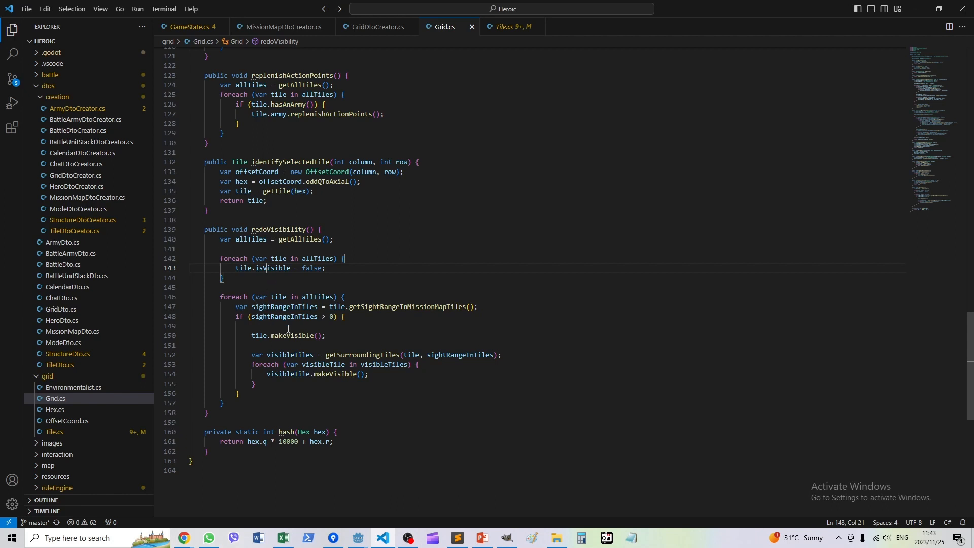
pyautogui.moveTo(287, 336)
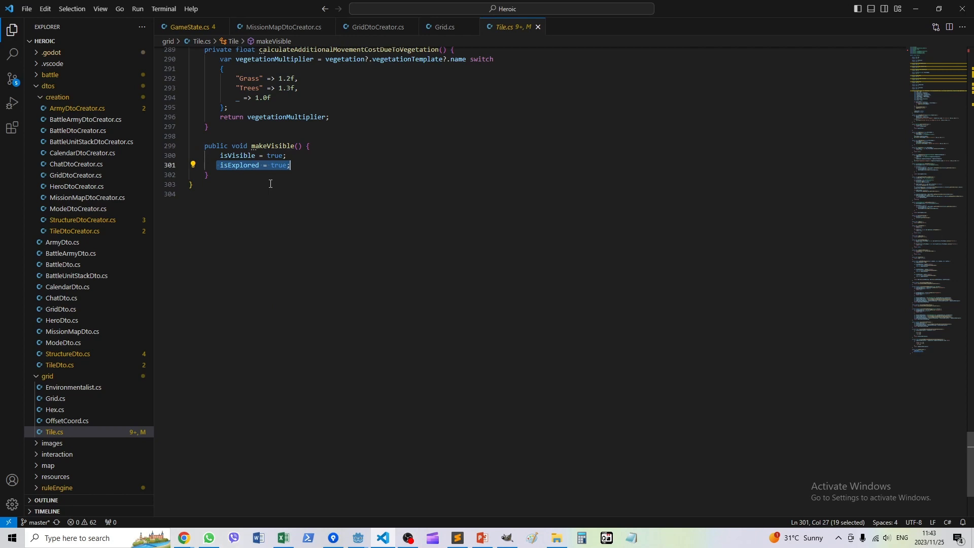
pyautogui.moveTo(263, 151)
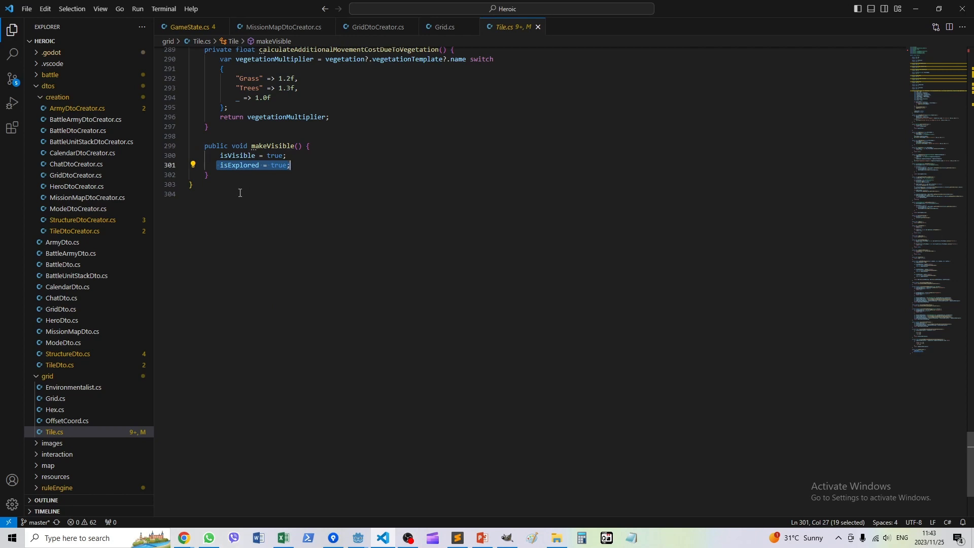
# - In Grid.cs's redoVisibility, highlight sightRangeInTiles uses and jump to getSightRangeInMissionMapTiles in Tile.cs
pyautogui.click(445, 26)
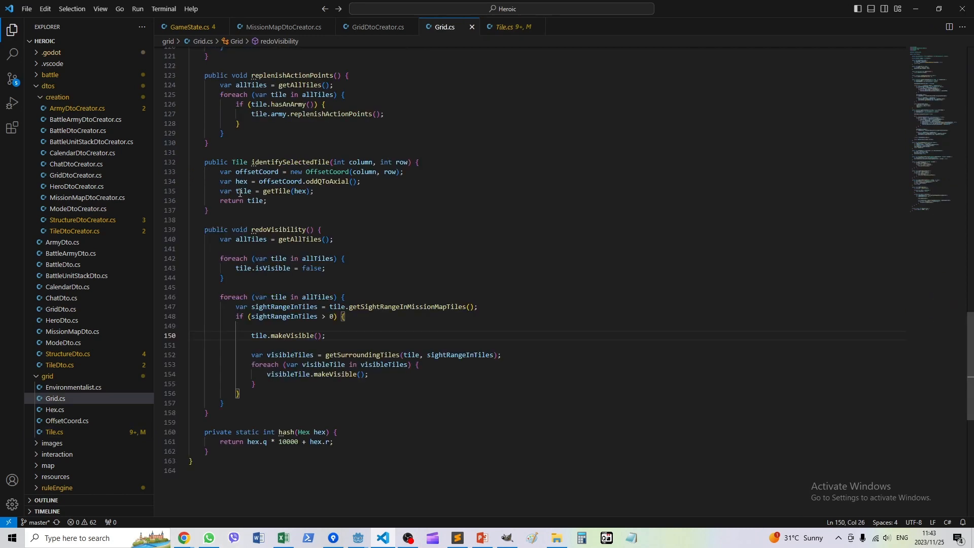
pyautogui.moveTo(245, 322)
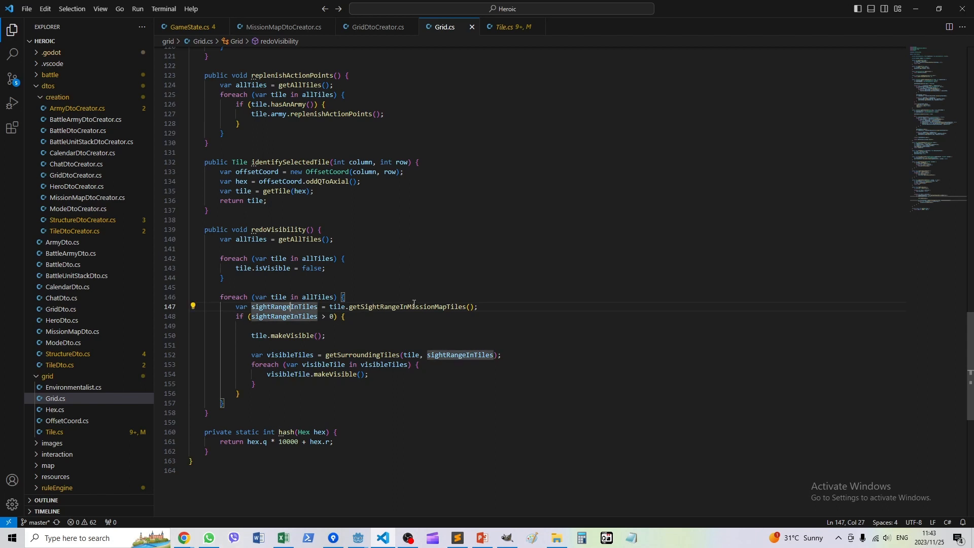
pyautogui.click(397, 306)
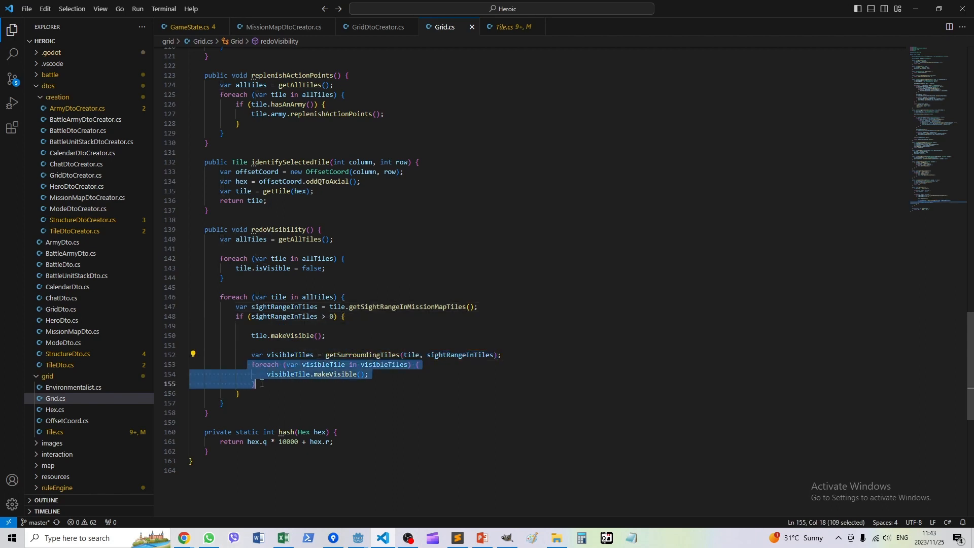
pyautogui.moveTo(342, 369)
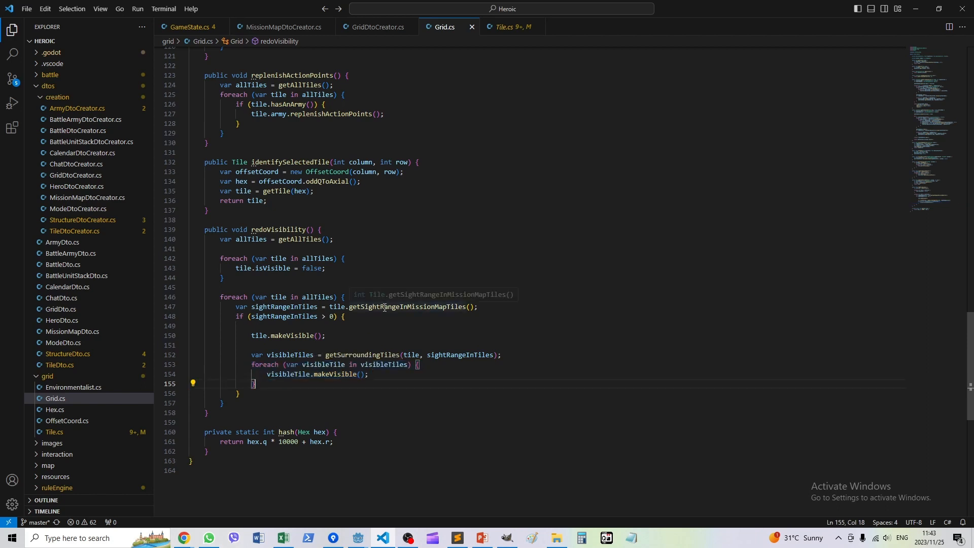
pyautogui.click(407, 307)
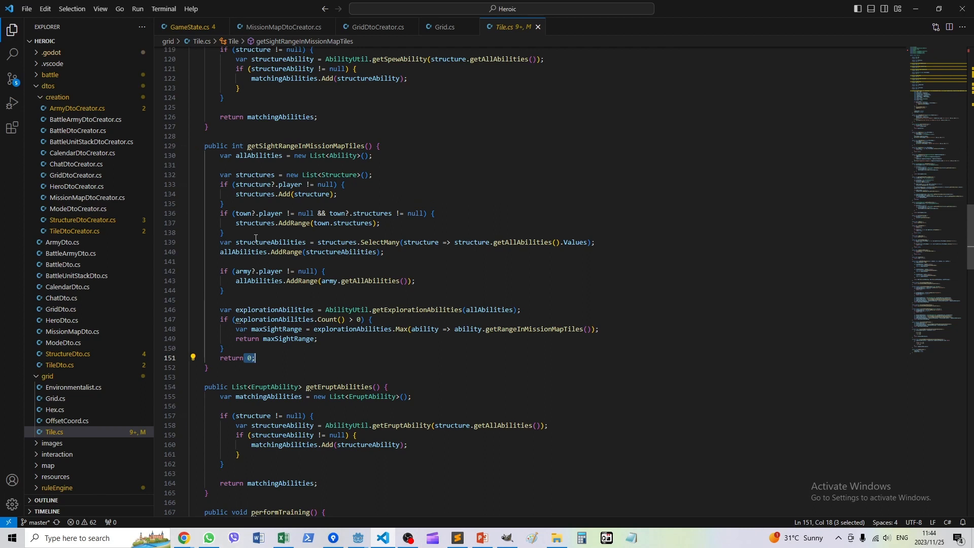
pyautogui.moveTo(244, 184)
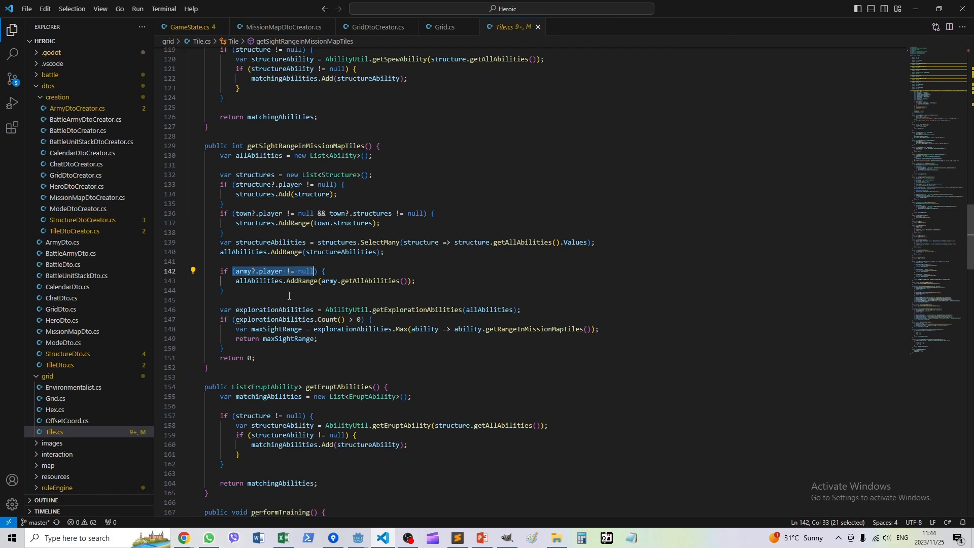
pyautogui.moveTo(324, 238)
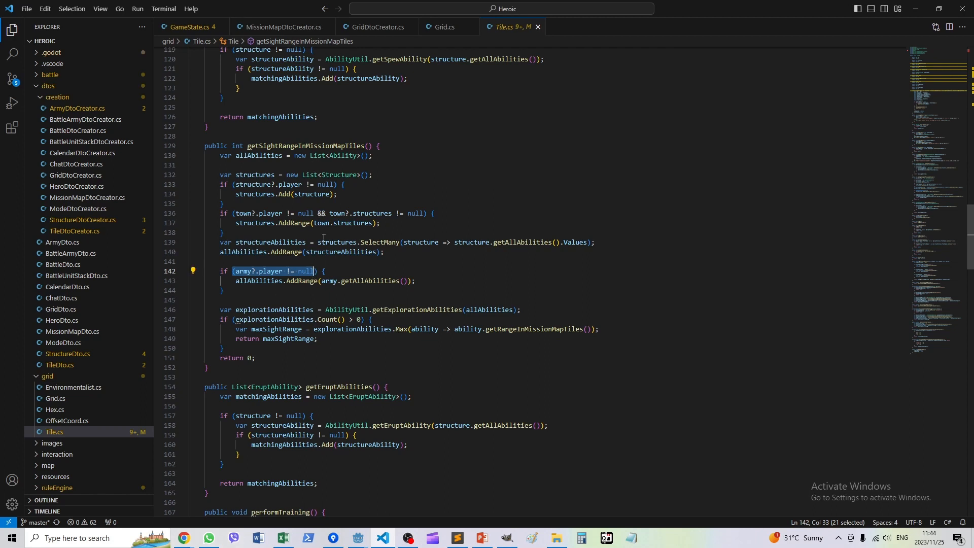
pyautogui.moveTo(394, 290)
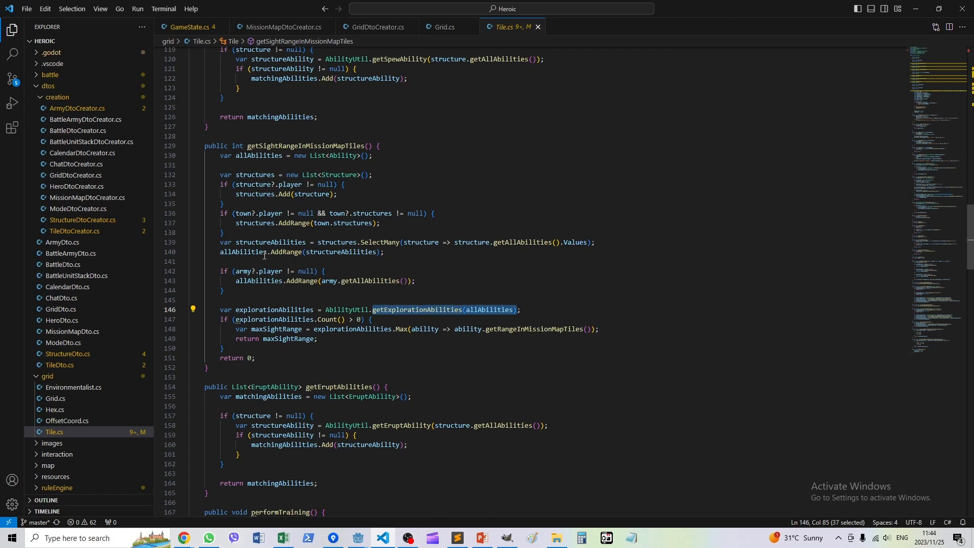
pyautogui.moveTo(362, 538)
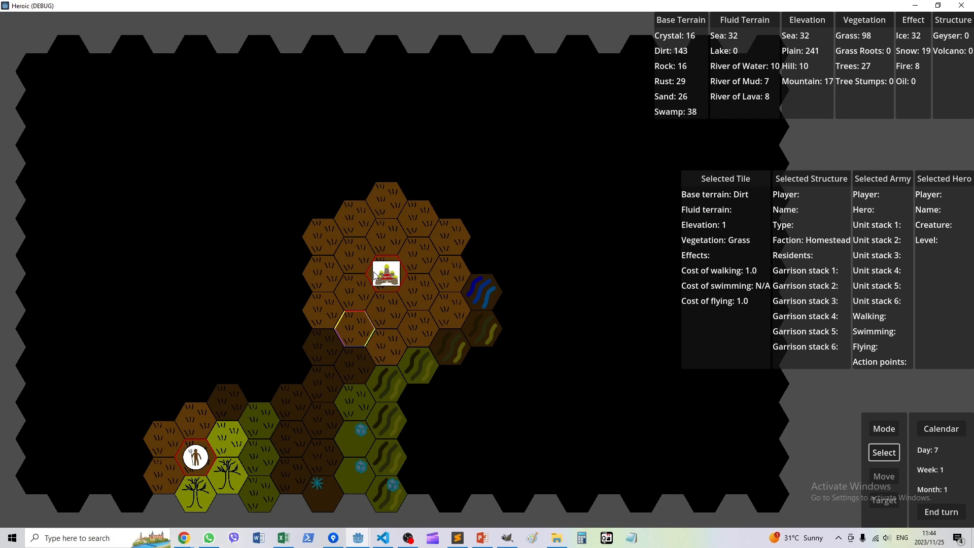
pyautogui.moveTo(403, 331)
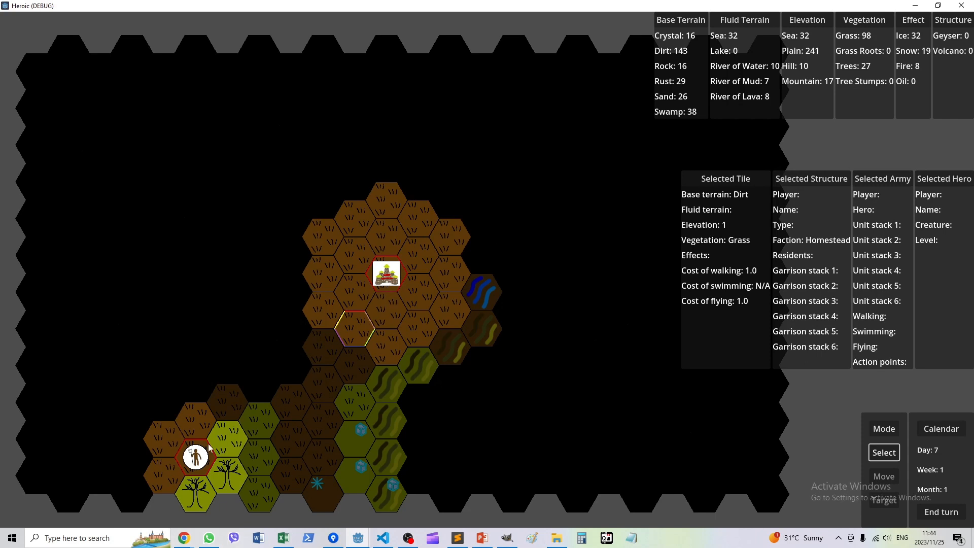
pyautogui.moveTo(386, 537)
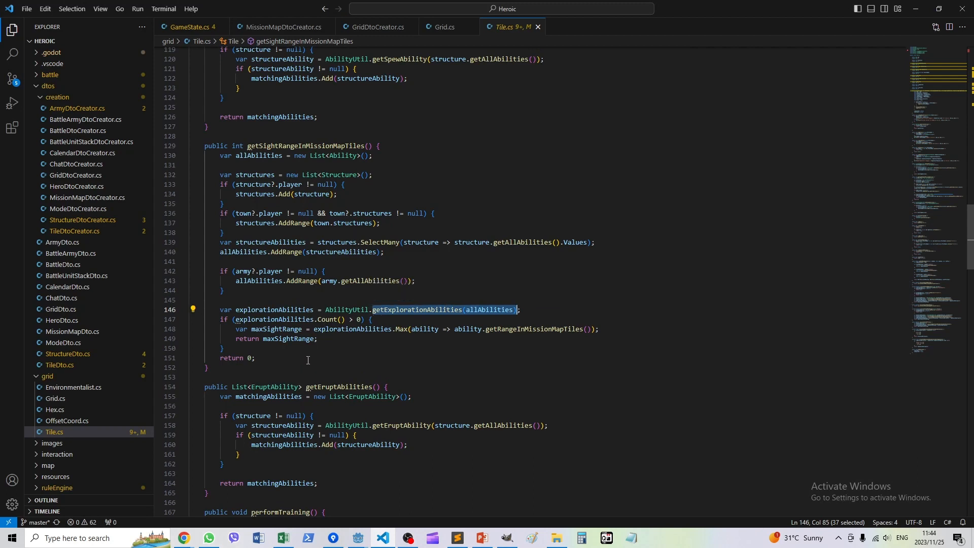
pyautogui.moveTo(317, 355)
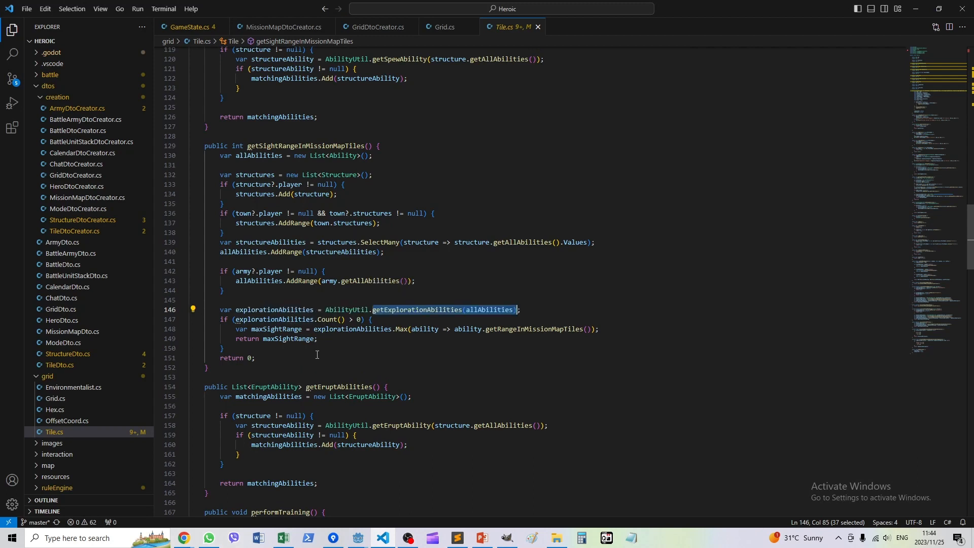
# - Highlight the ability's range-in-tiles call, then return to Grid.cs's redoVisibility
pyautogui.doubleClick(535, 329)
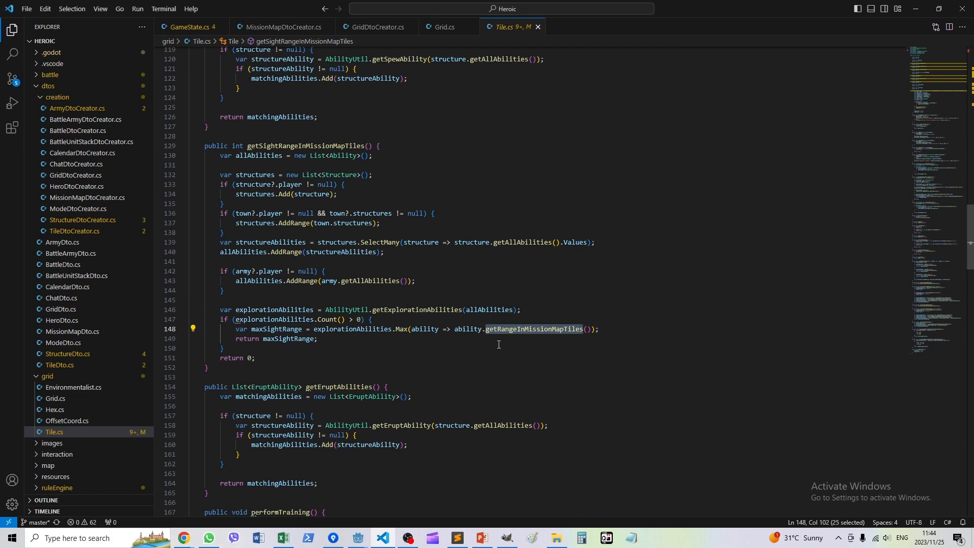
pyautogui.moveTo(541, 332)
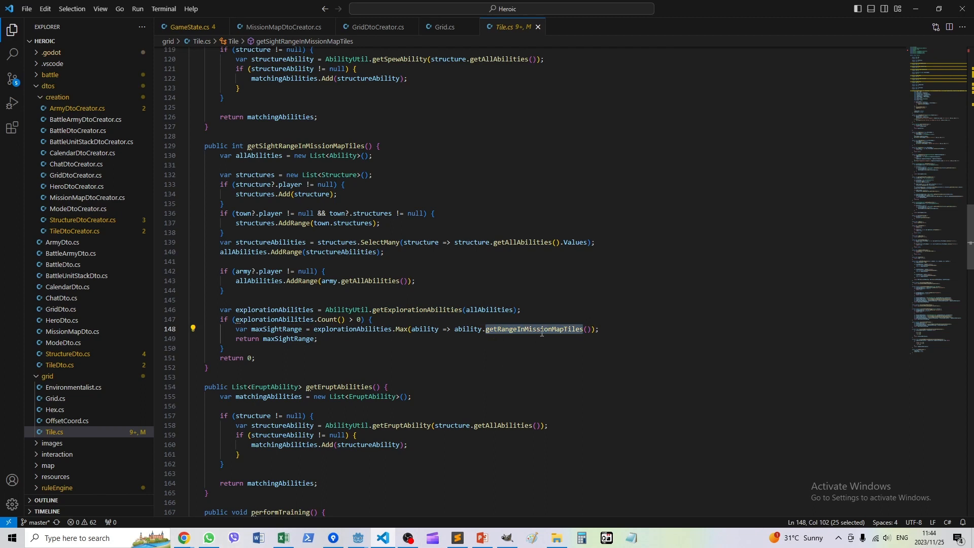
pyautogui.moveTo(403, 328)
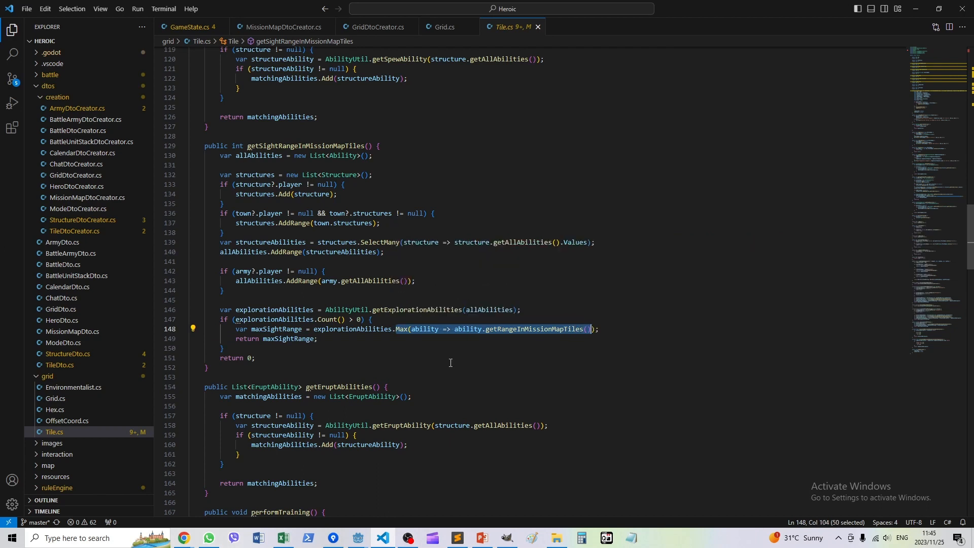
pyautogui.moveTo(427, 369)
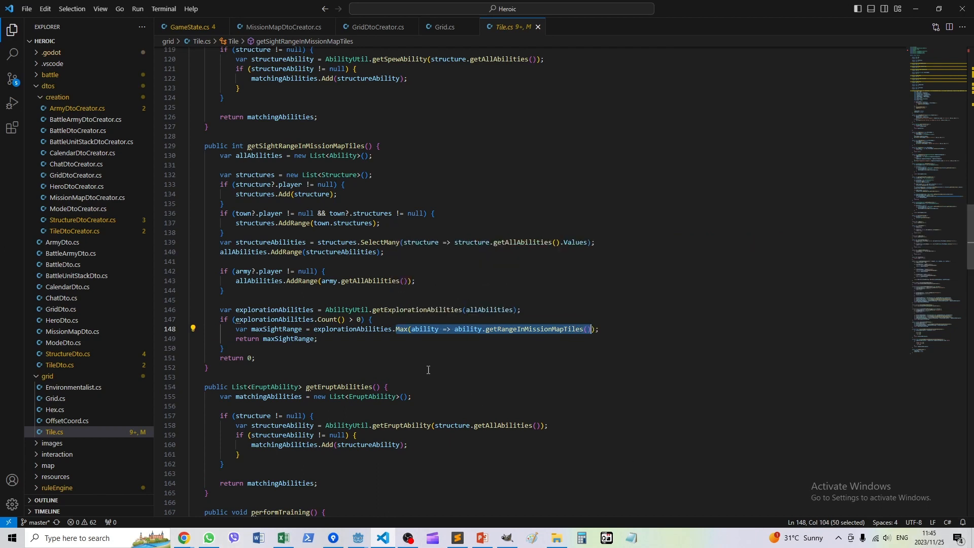
pyautogui.moveTo(411, 342)
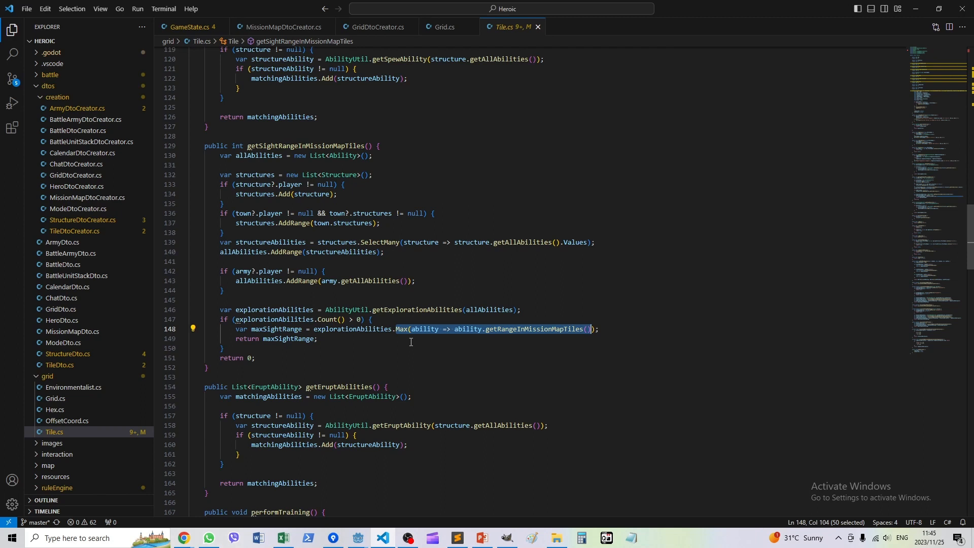
pyautogui.moveTo(490, 341)
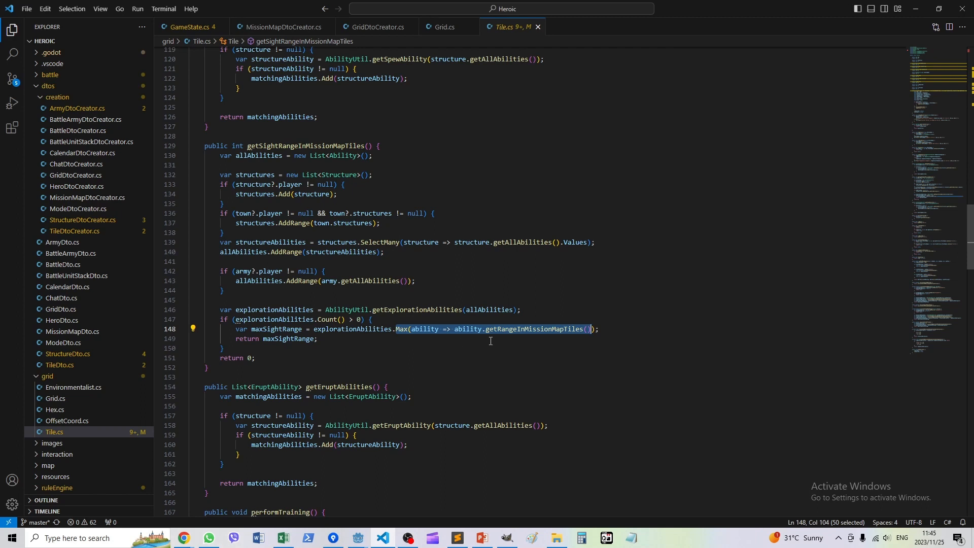
pyautogui.moveTo(286, 339)
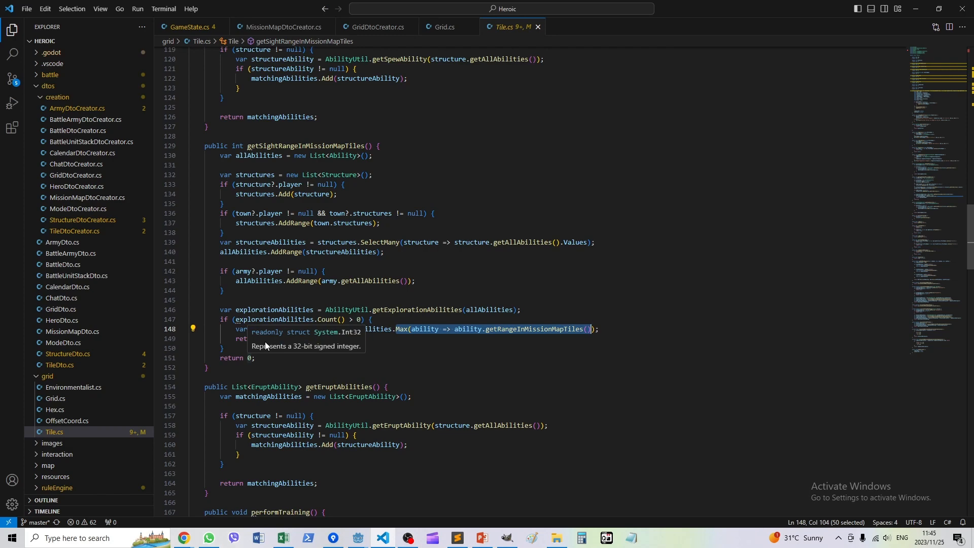
pyautogui.click(444, 27)
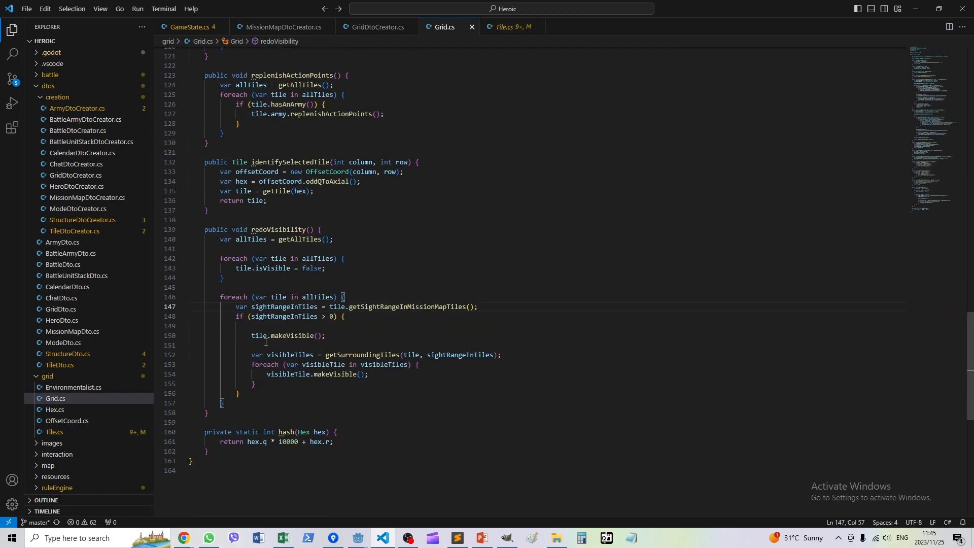
# - Mark every sightRangeInTiles use, then bring the Heroic (DEBUG) game window forward
pyautogui.doubleClick(284, 306)
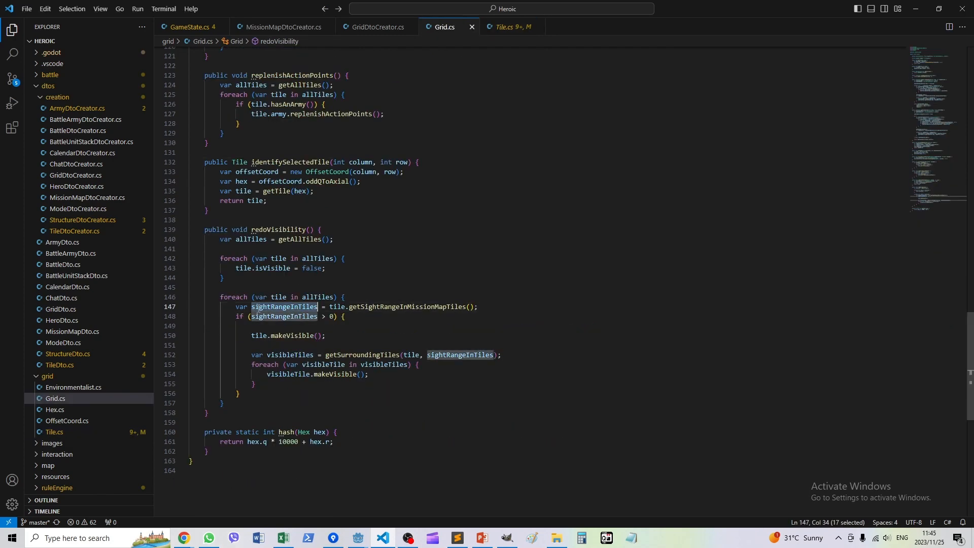
pyautogui.moveTo(271, 355)
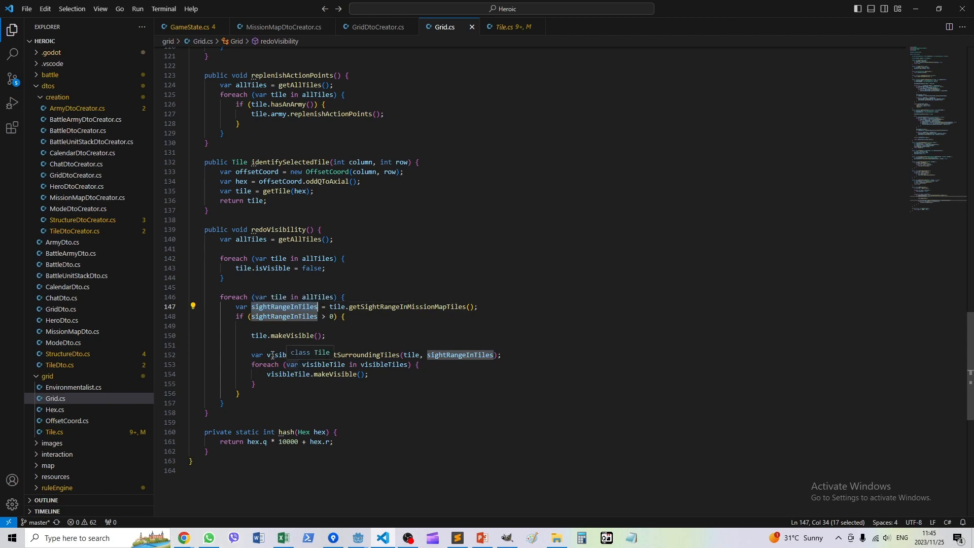
pyautogui.moveTo(460, 355)
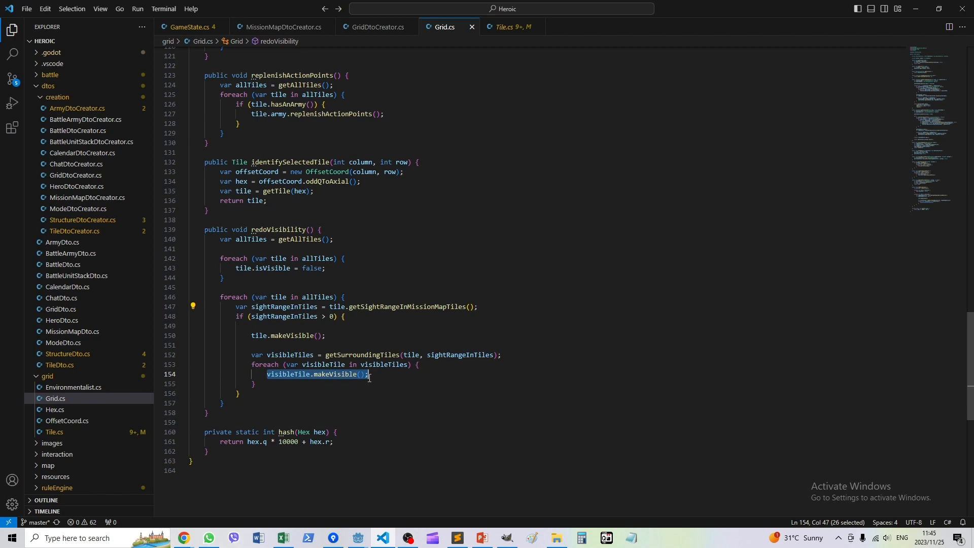
pyautogui.moveTo(392, 381)
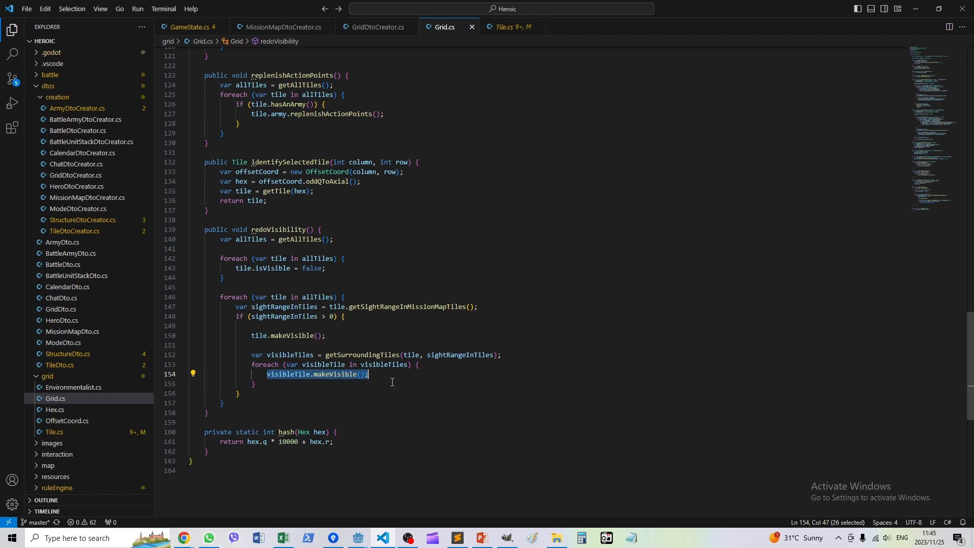
pyautogui.moveTo(412, 397)
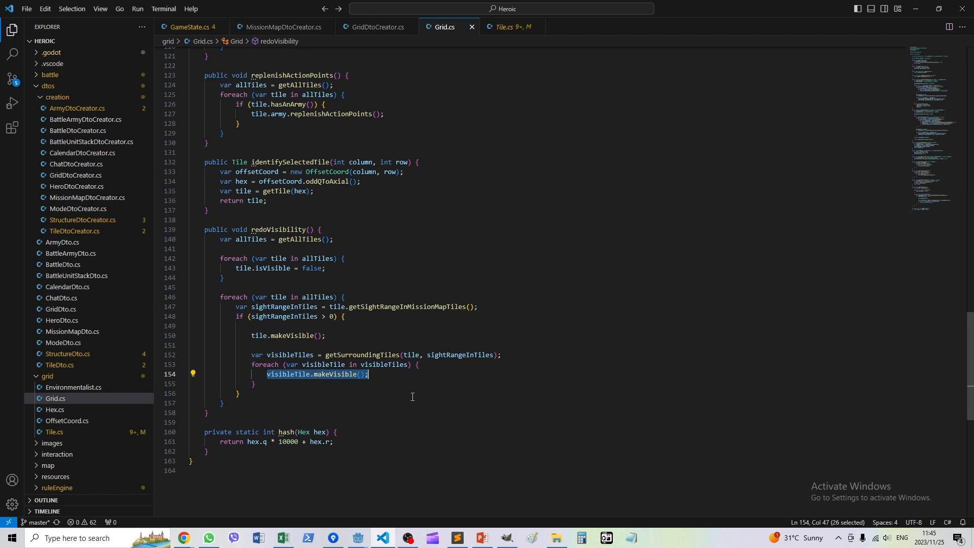
pyautogui.moveTo(387, 470)
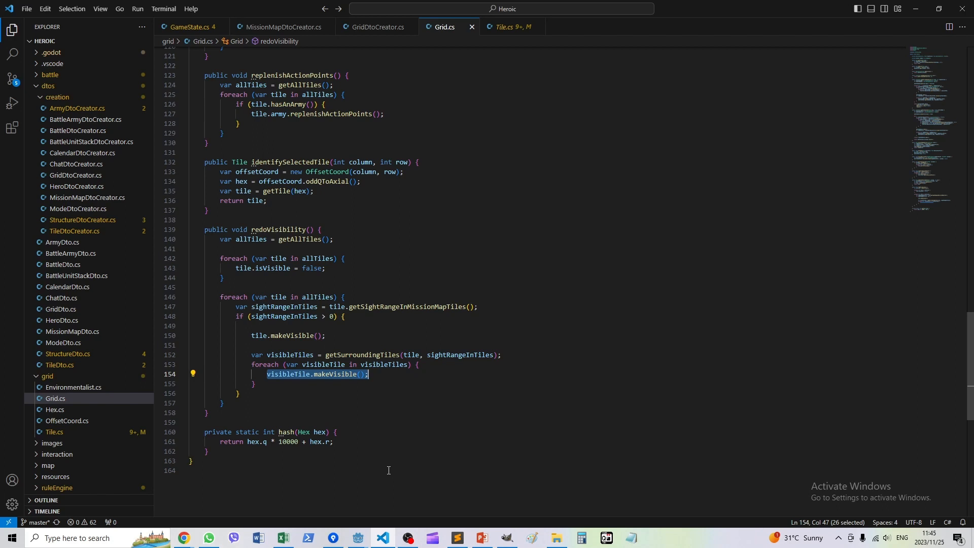
pyautogui.moveTo(372, 484)
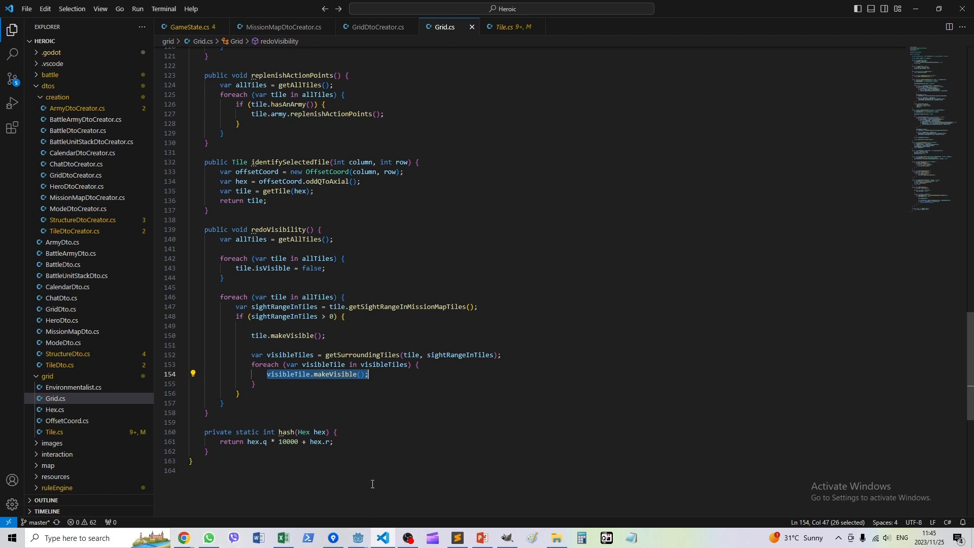
pyautogui.moveTo(357, 540)
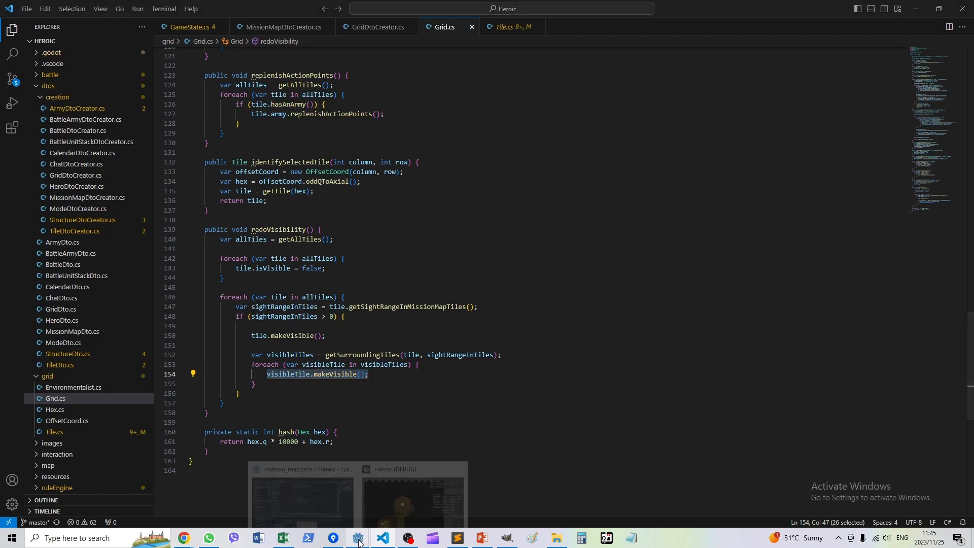
pyautogui.click(413, 494)
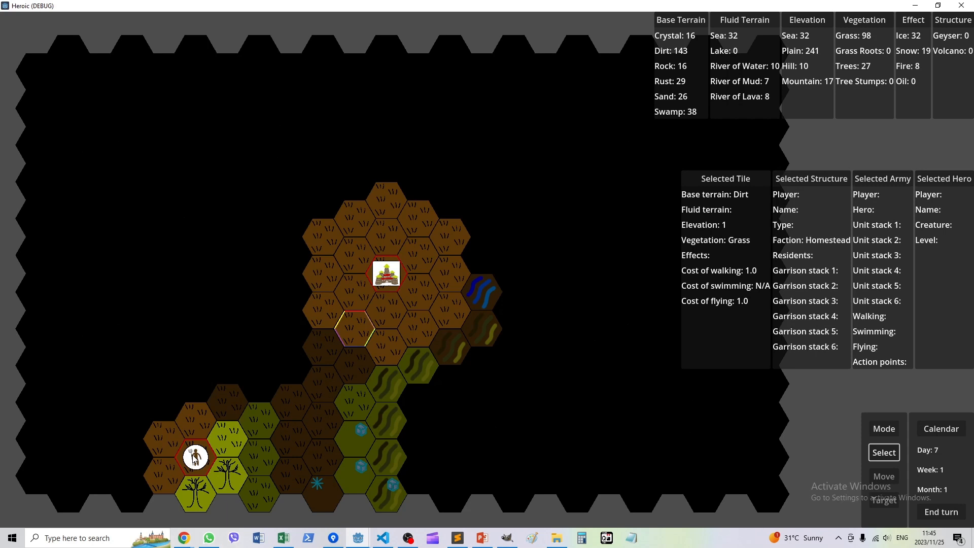
pyautogui.moveTo(242, 445)
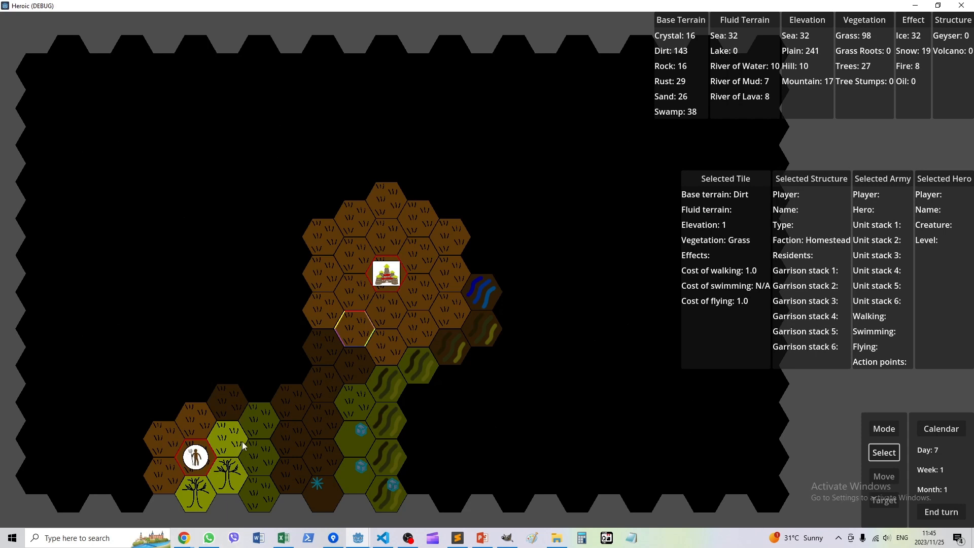
pyautogui.moveTo(233, 469)
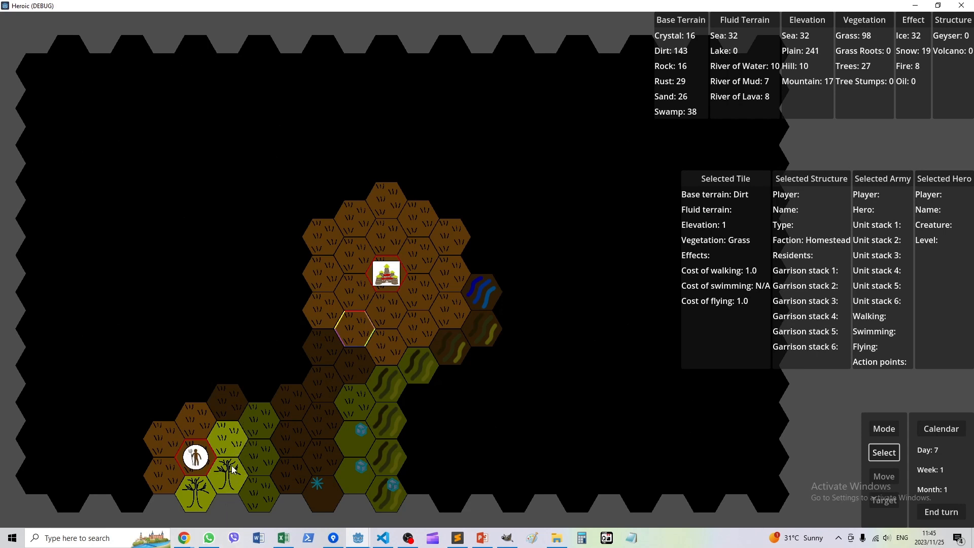
pyautogui.moveTo(136, 486)
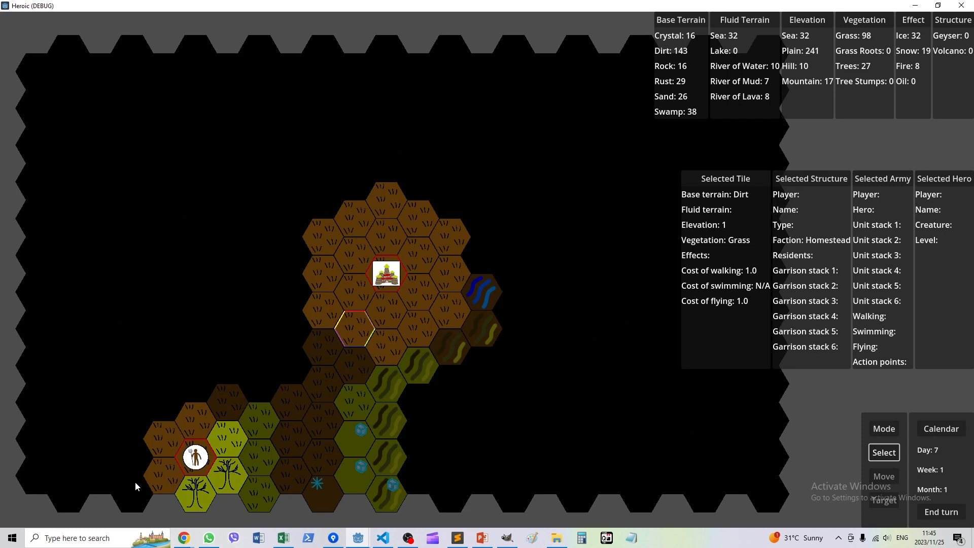
pyautogui.moveTo(99, 477)
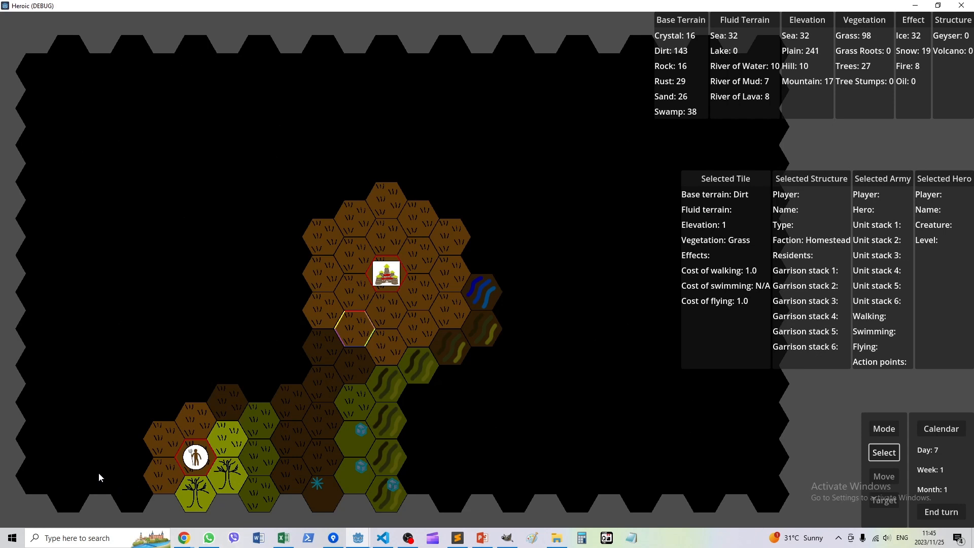
pyautogui.moveTo(519, 284)
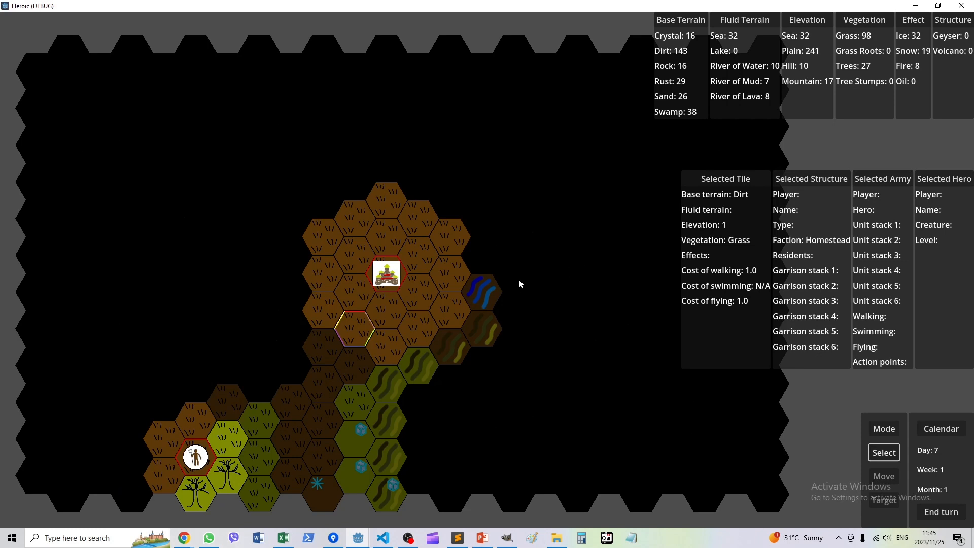
pyautogui.moveTo(322, 409)
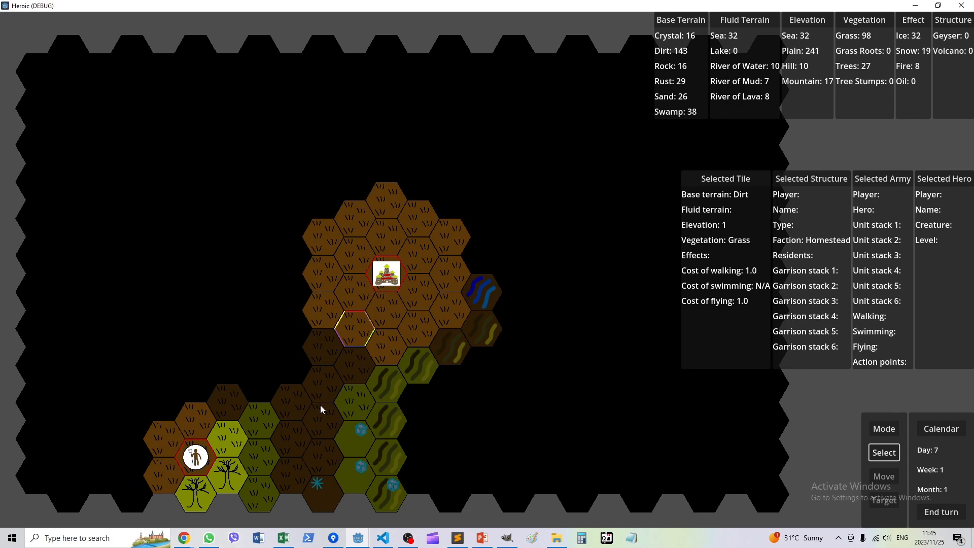
pyautogui.moveTo(178, 448)
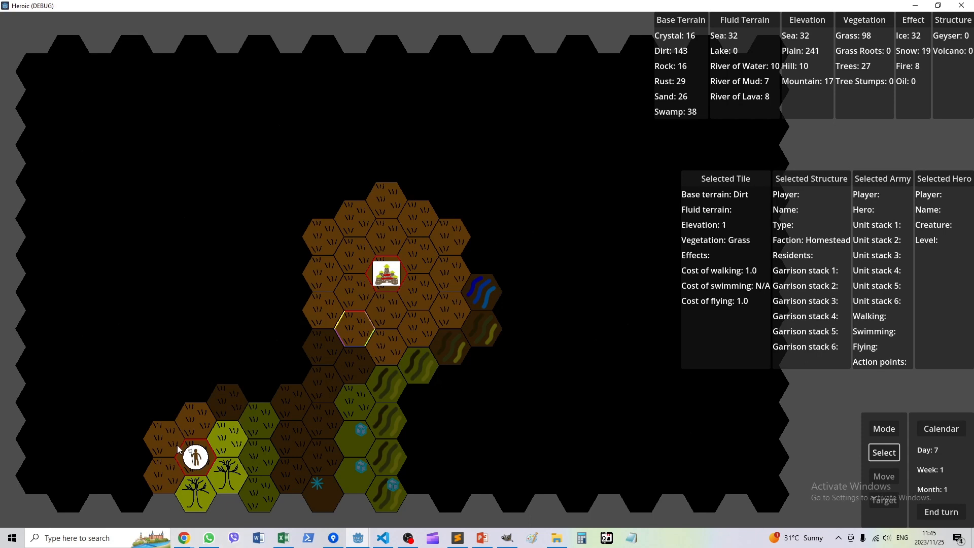
pyautogui.moveTo(220, 480)
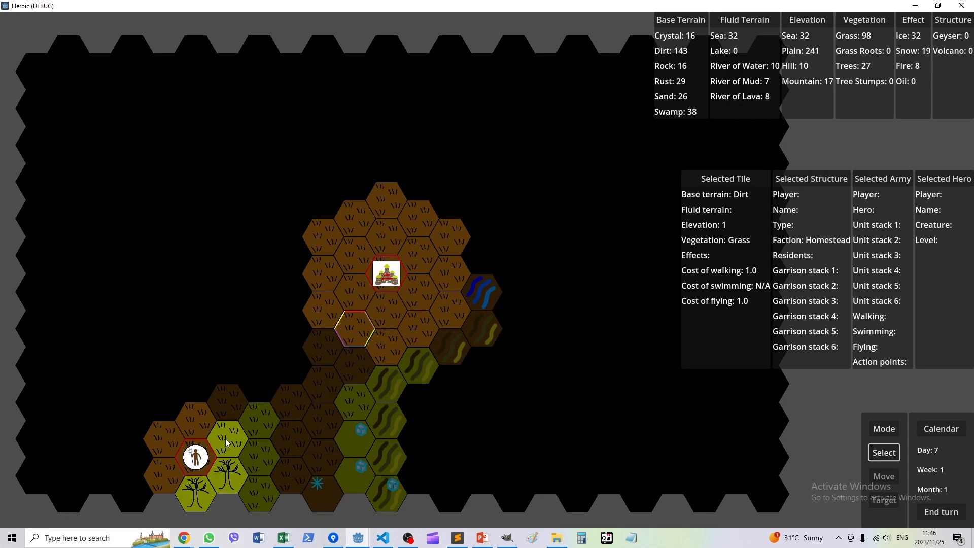
pyautogui.moveTo(233, 436)
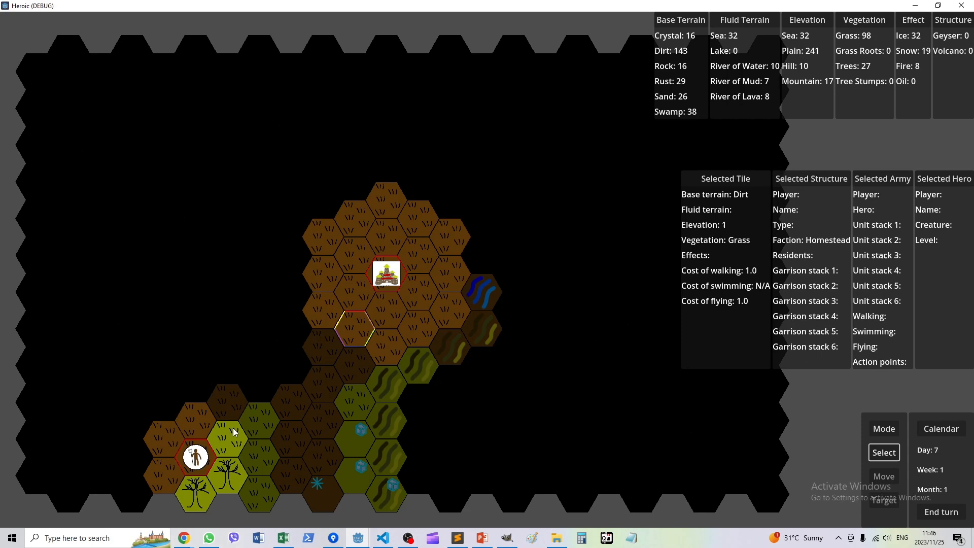
pyautogui.moveTo(294, 403)
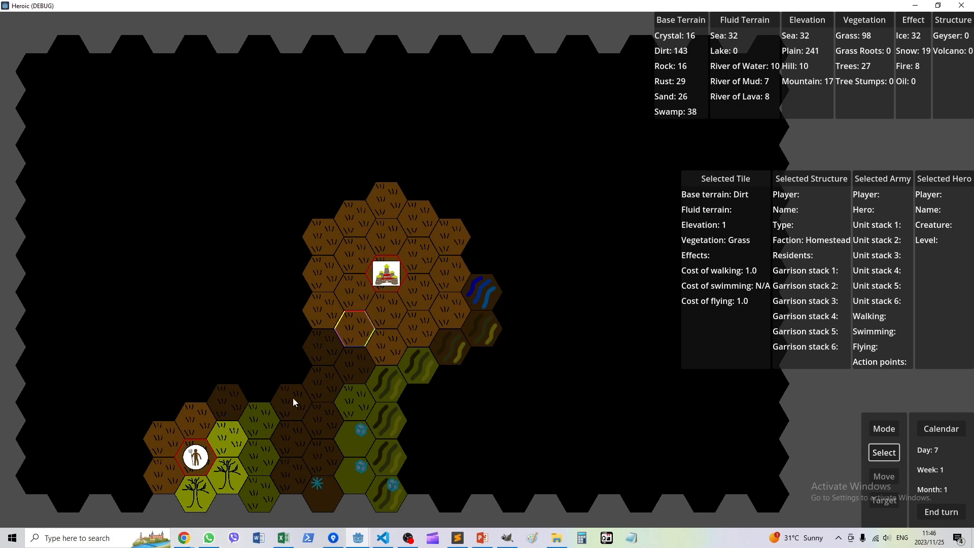
pyautogui.moveTo(276, 433)
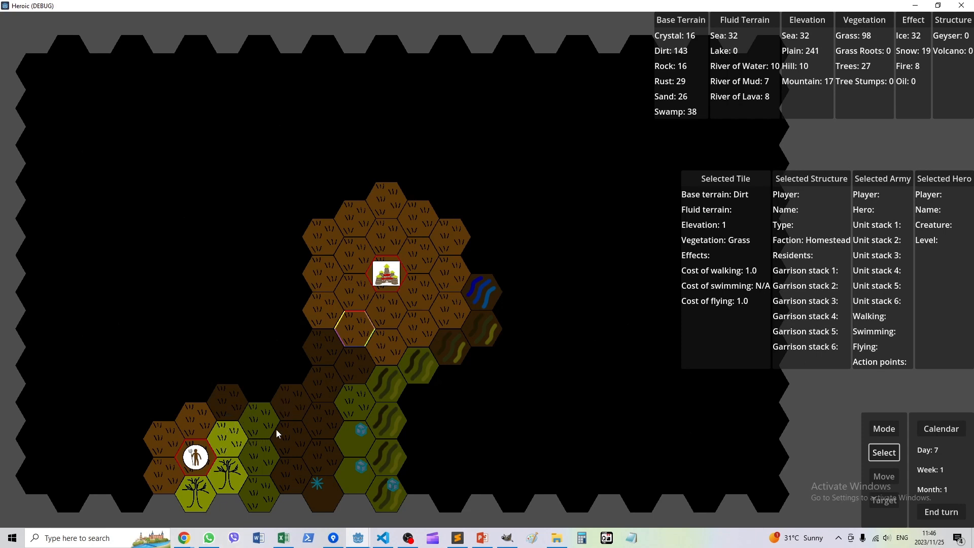
pyautogui.moveTo(276, 454)
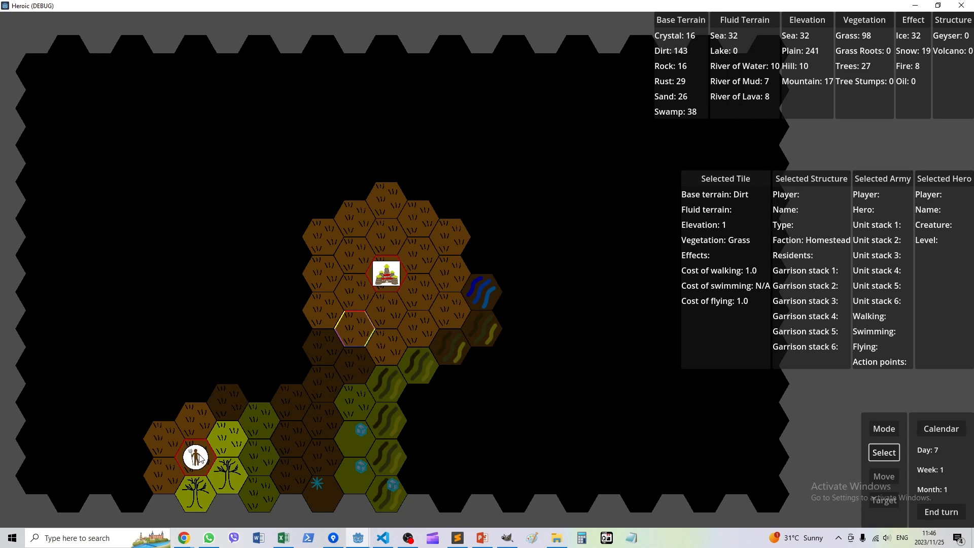
pyautogui.moveTo(173, 445)
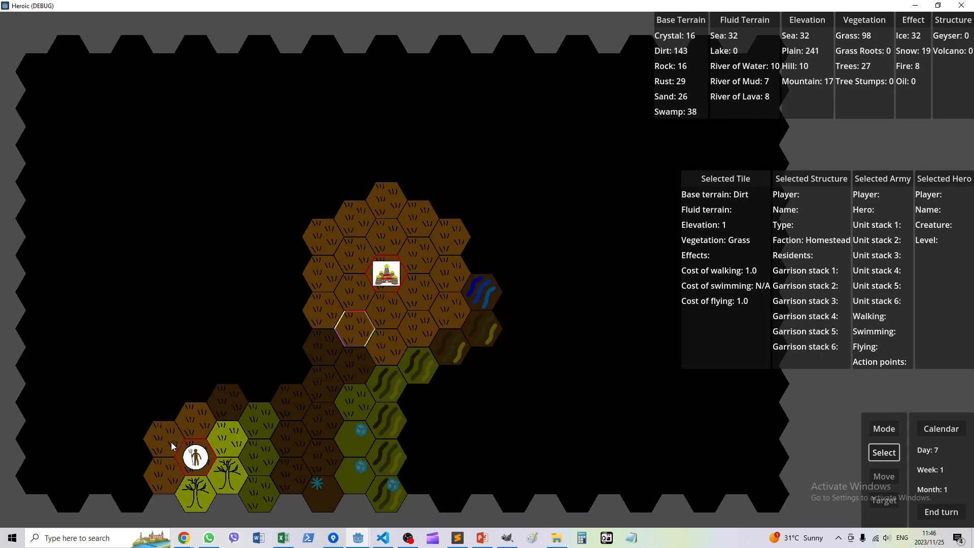
pyautogui.moveTo(165, 444)
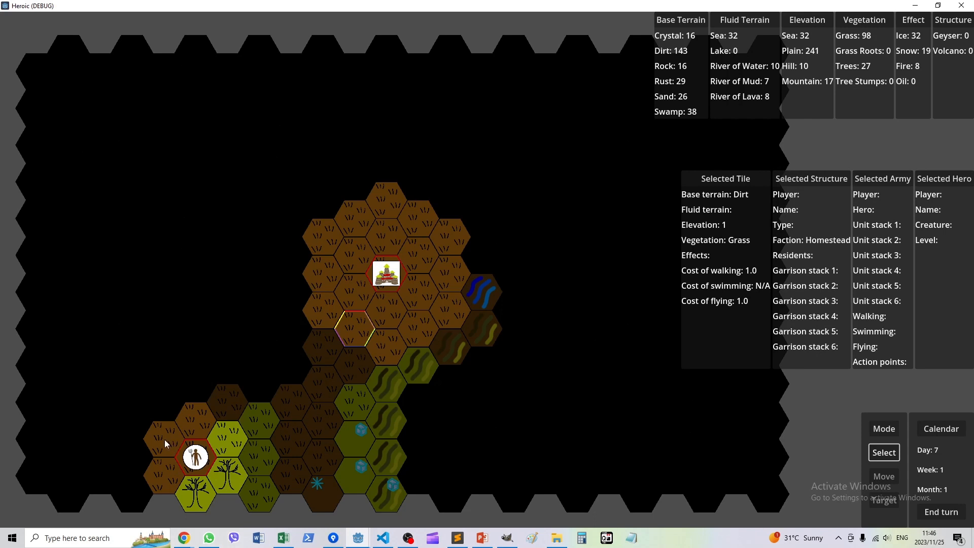
pyautogui.moveTo(199, 433)
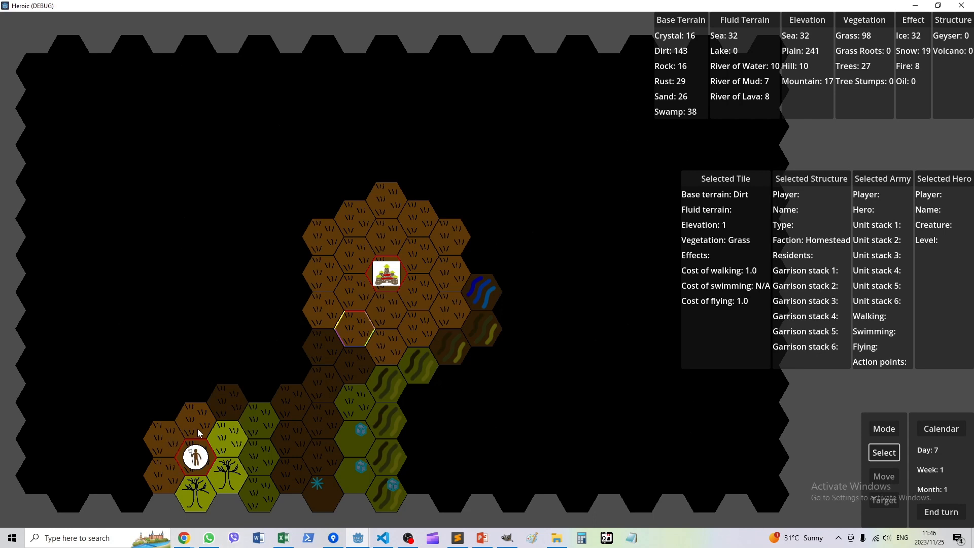
pyautogui.moveTo(200, 427)
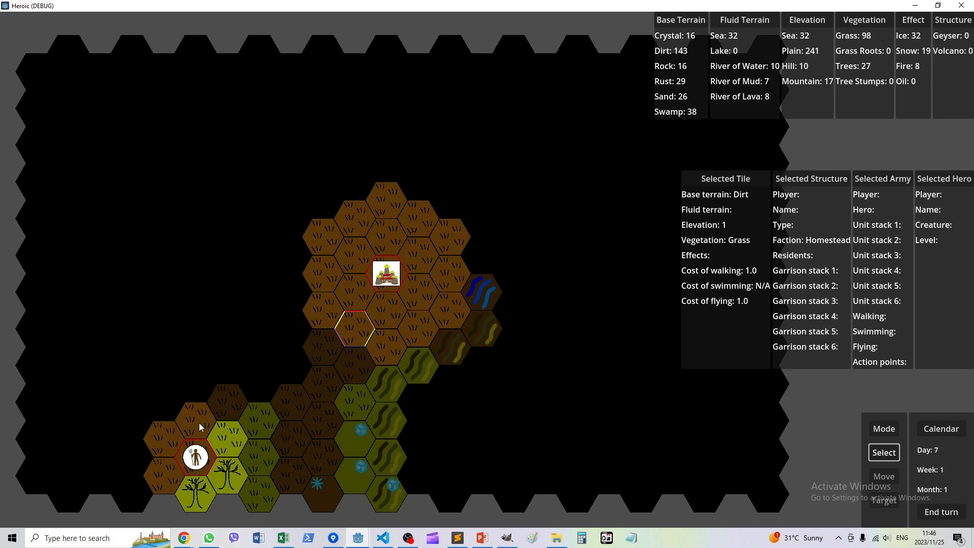
pyautogui.moveTo(286, 394)
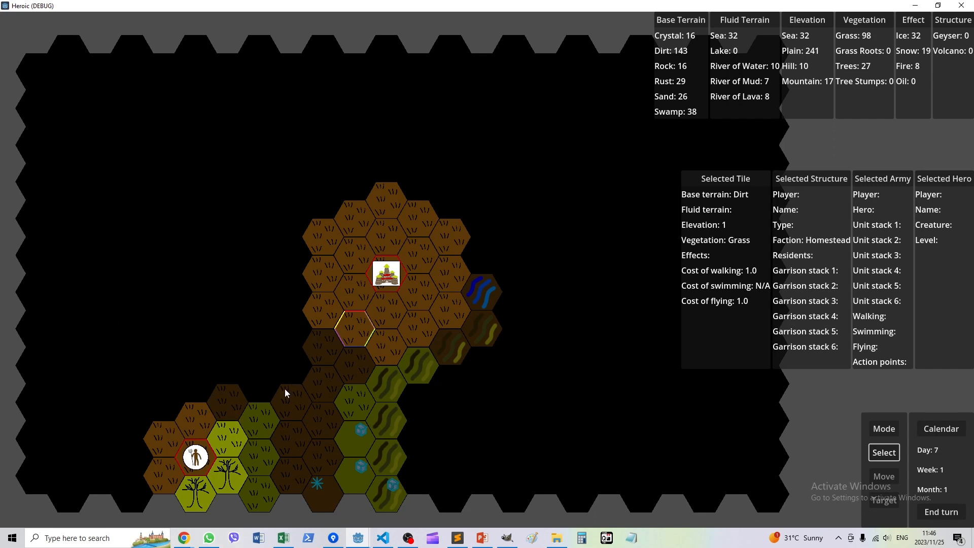